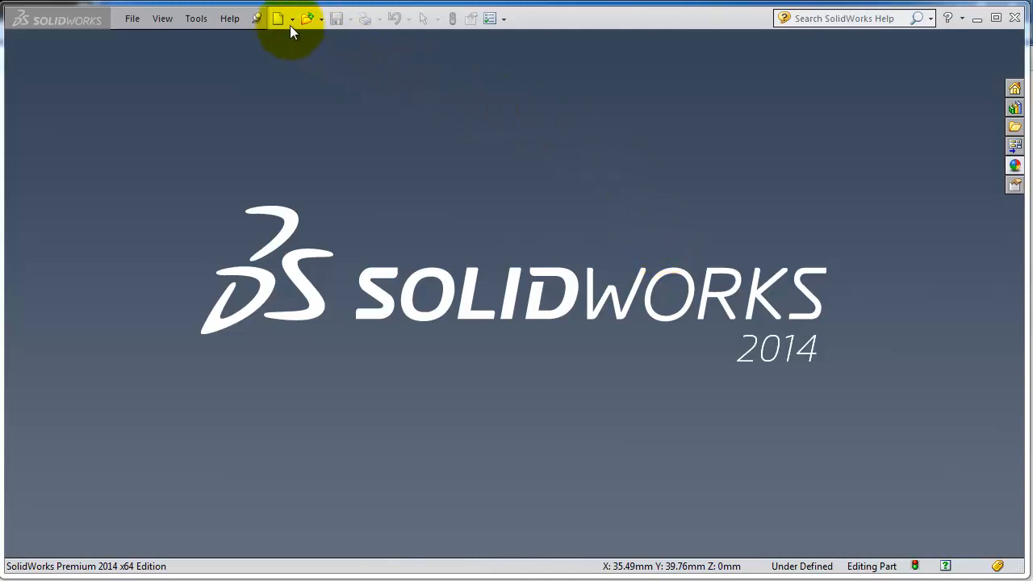
Start a new, empty Part document from the New SolidWorks Document dialog
left_click(278, 19)
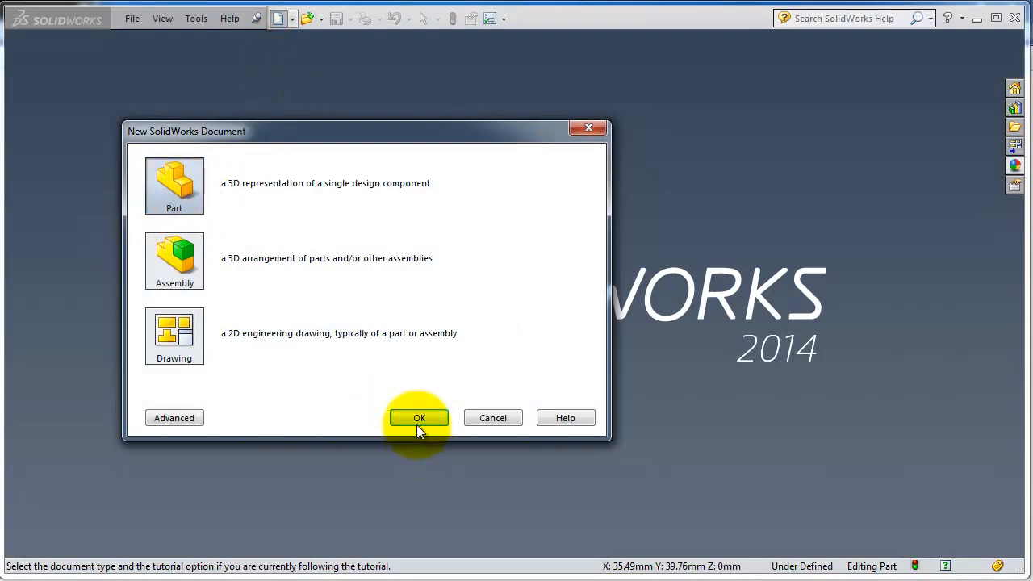
left_click(419, 417)
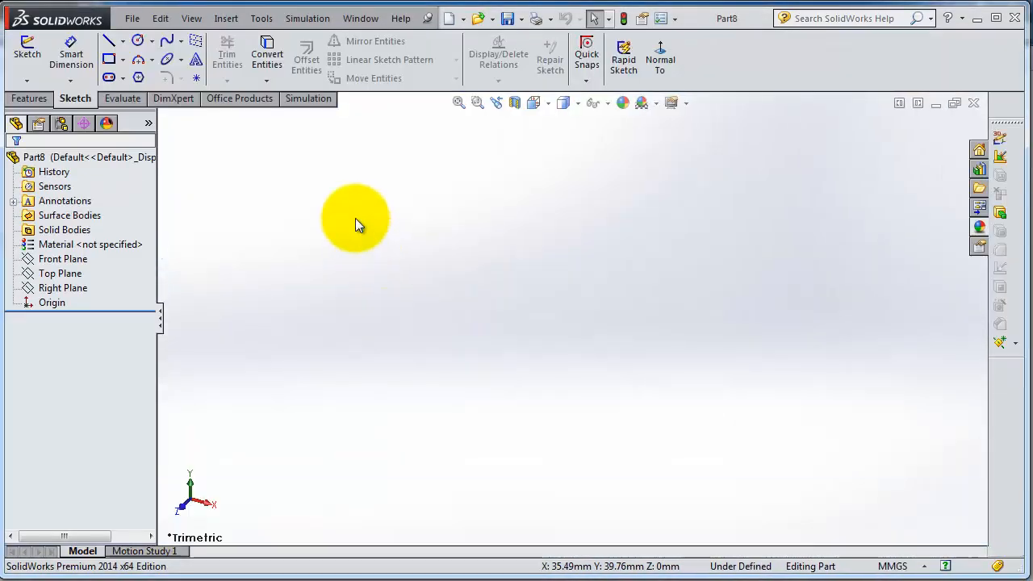
mouse_move(77, 303)
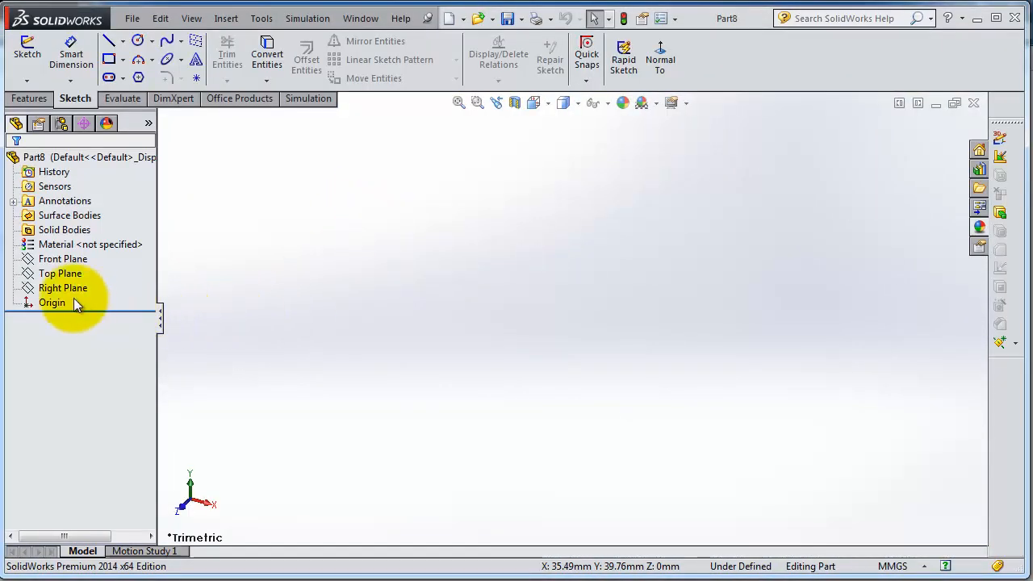
Begin a sketch on the Top Plane and draw connected lines from the origin with the Line tool
left_click(62, 272)
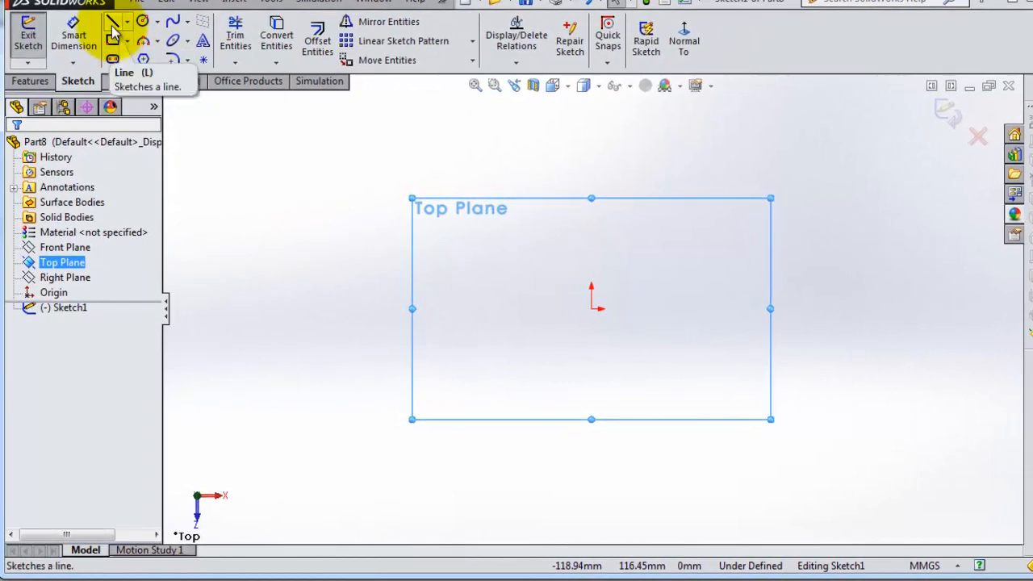
left_click(113, 23)
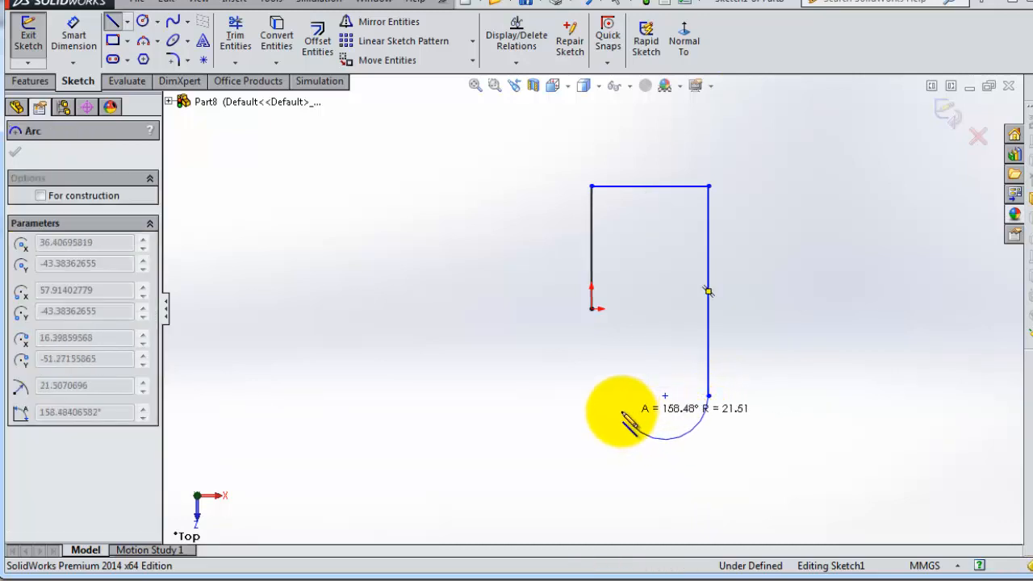
Sweep a 180° tangent arc around the bottom of the outline
left_click_drag(626, 417, 581, 403)
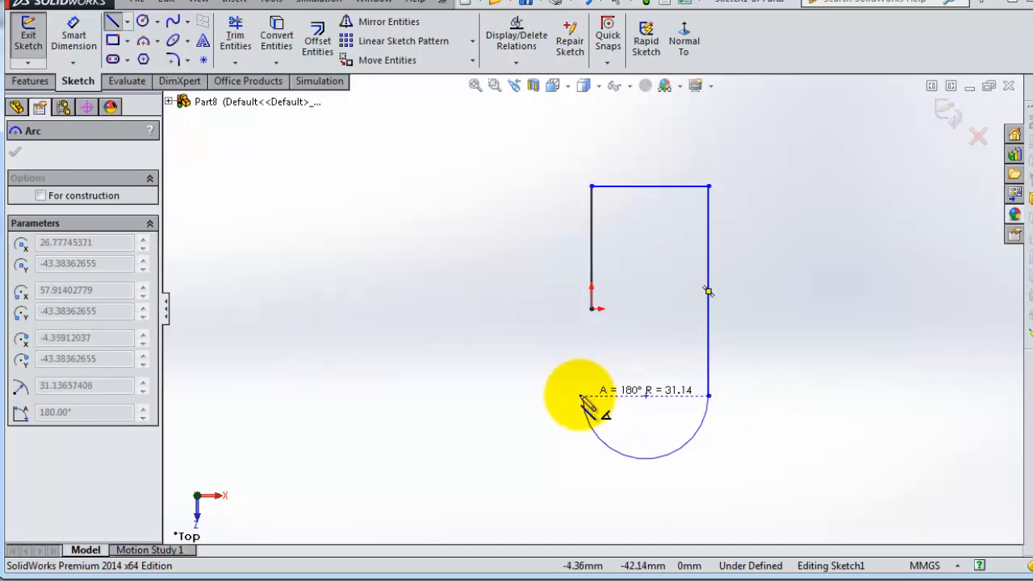
left_click_drag(581, 400, 584, 371)
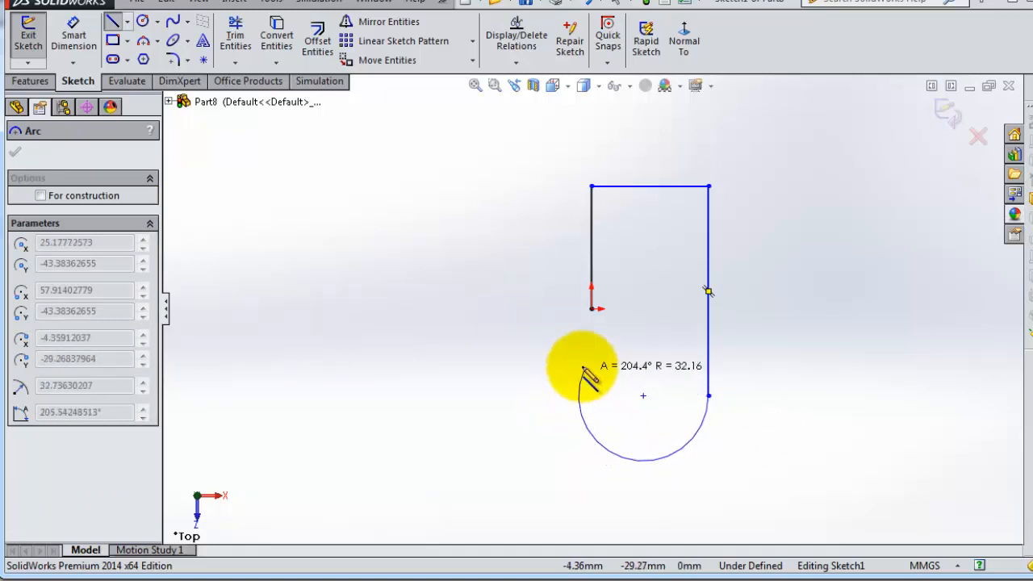
left_click_drag(584, 371, 584, 400)
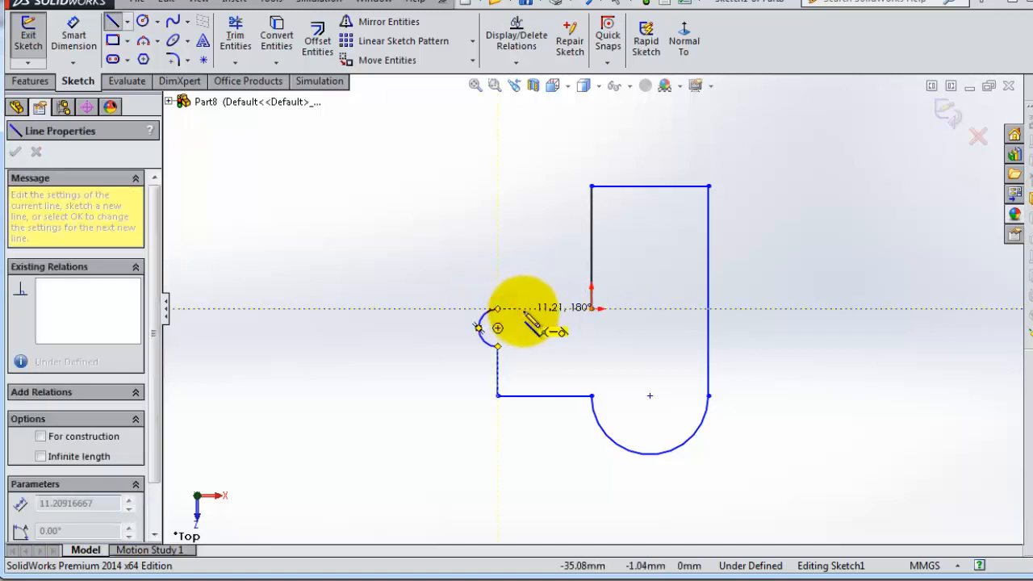
Draw the horizontal line from the small arc back to the origin, closing the profile
left_click_drag(525, 310, 594, 310)
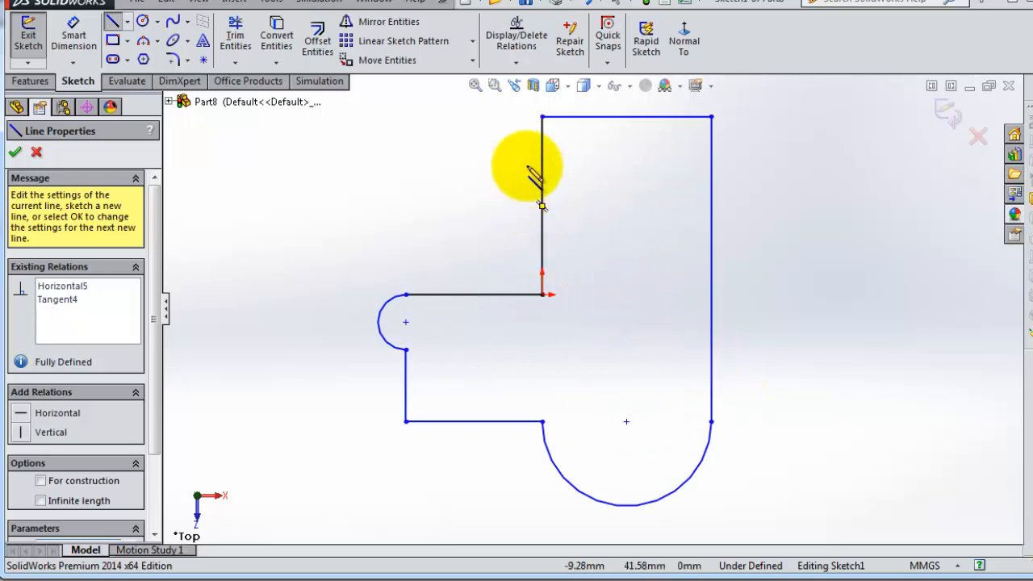
mouse_move(565, 181)
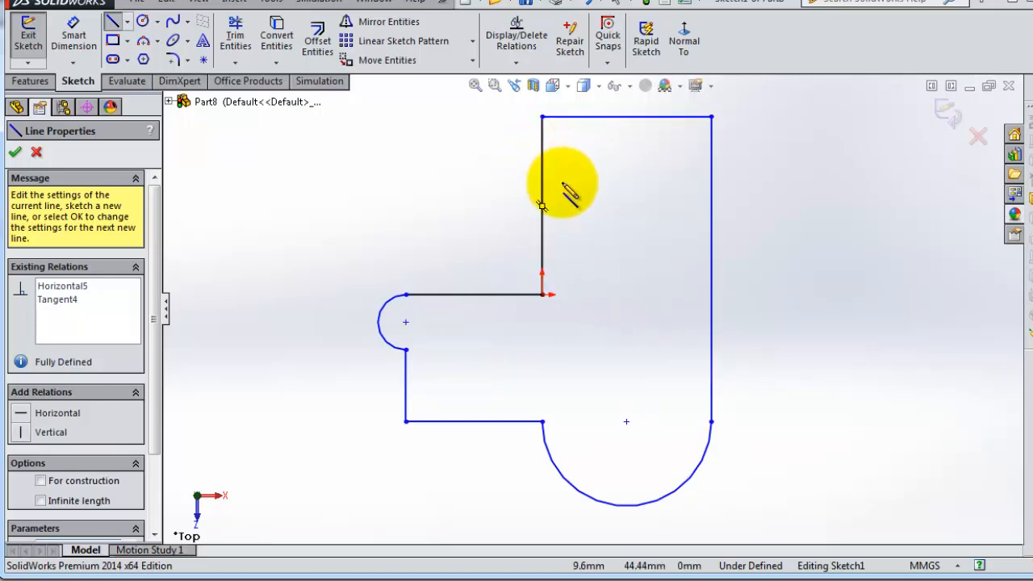
mouse_move(681, 133)
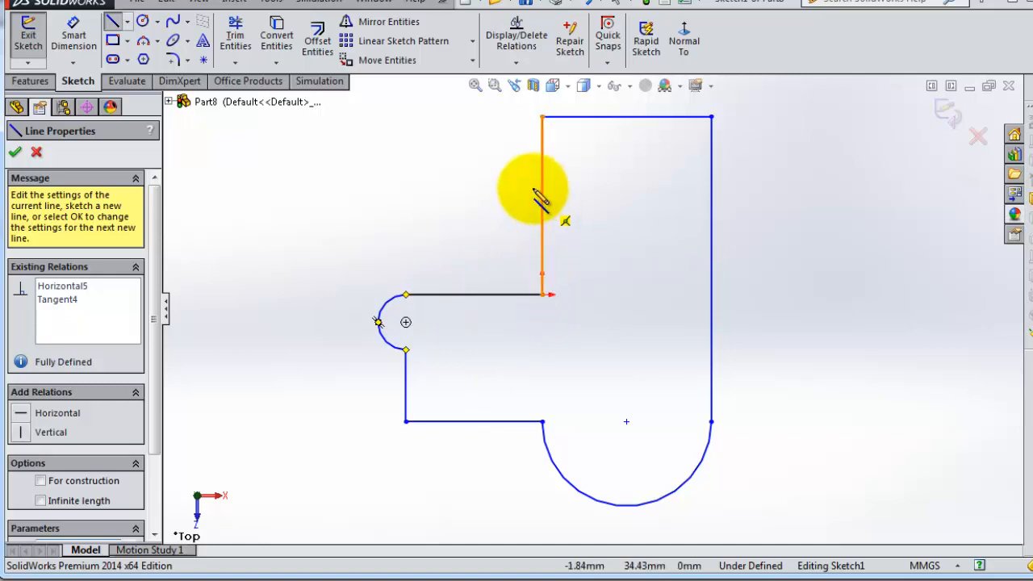
mouse_move(713, 310)
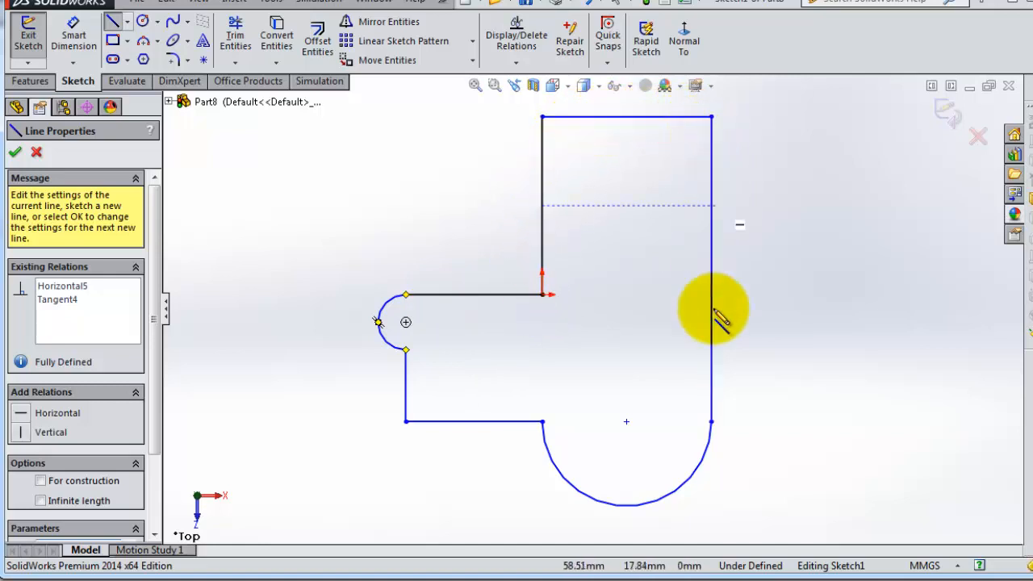
mouse_move(416, 223)
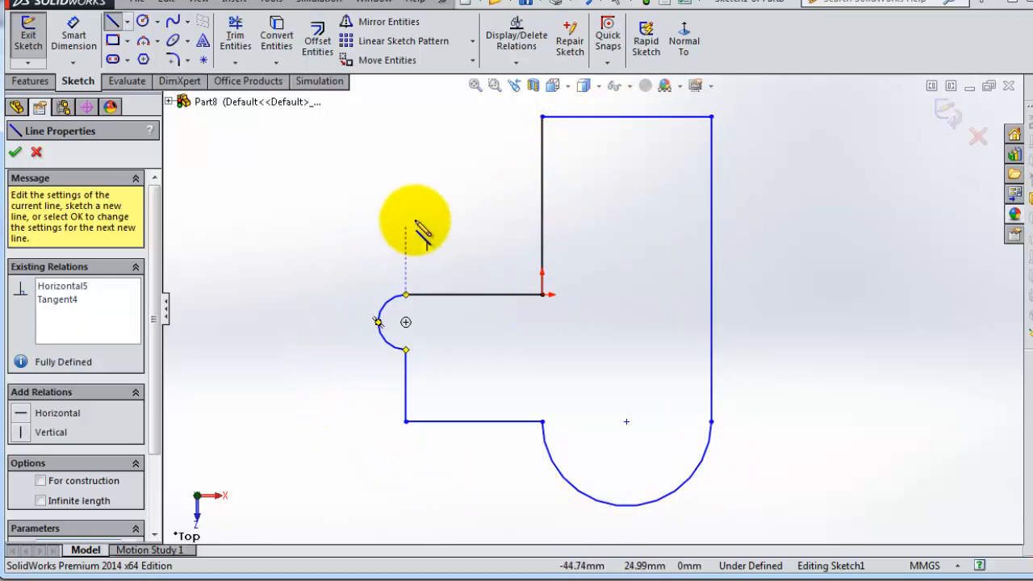
mouse_move(190, 234)
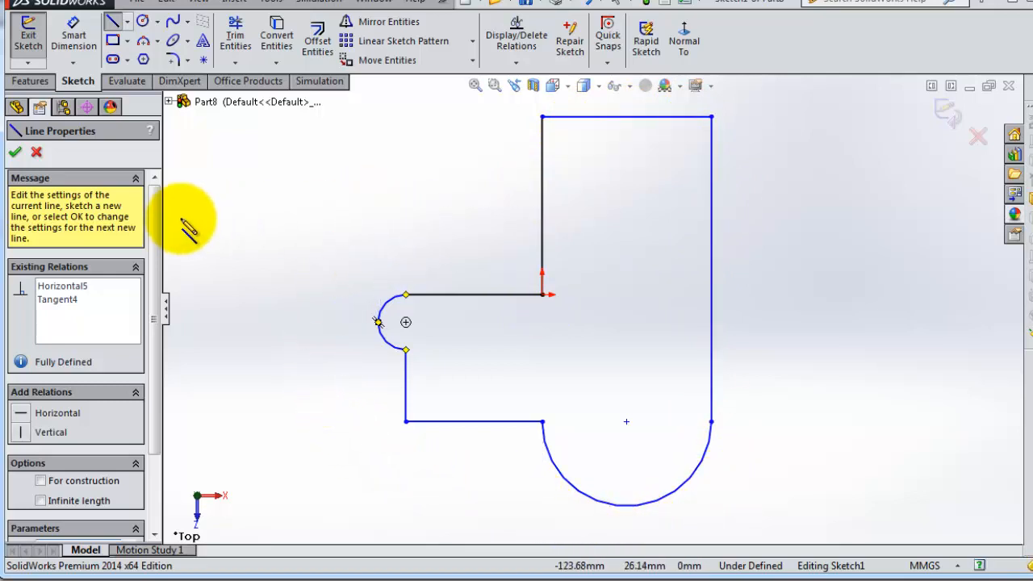
mouse_move(294, 242)
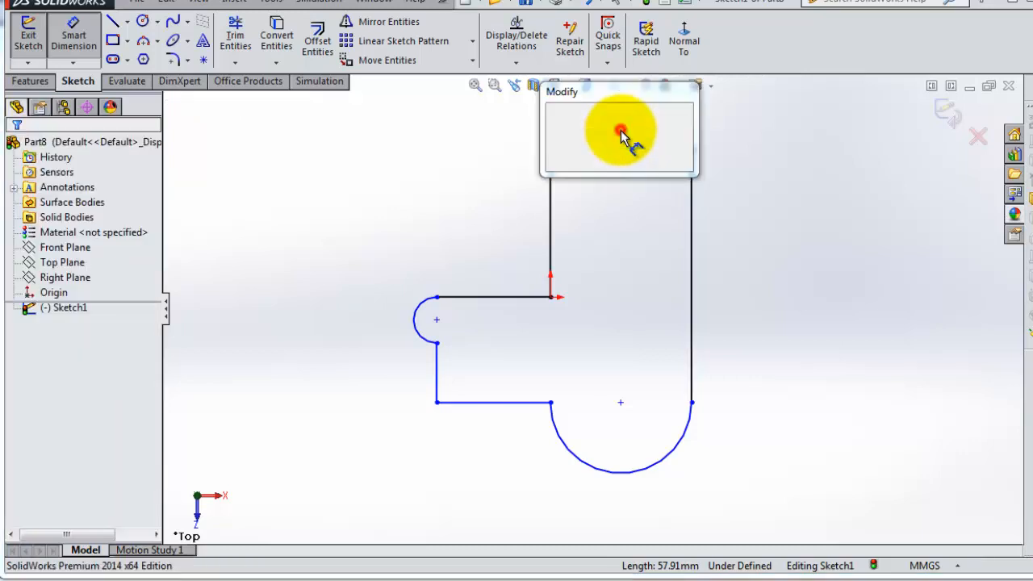
Dimension the top edge at 60 and pick the right edge for the next dimension
left_click(619, 132)
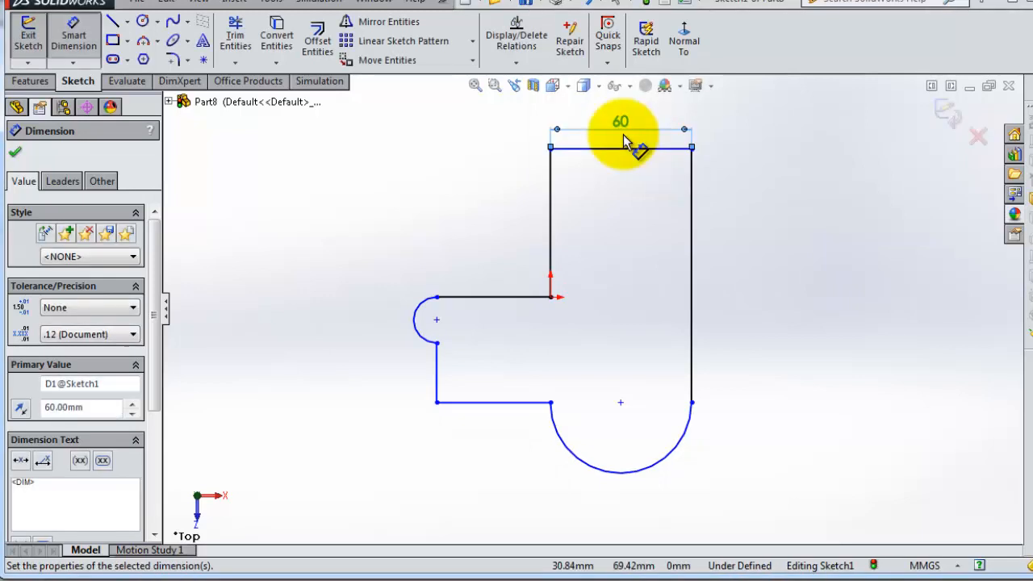
left_click(690, 274)
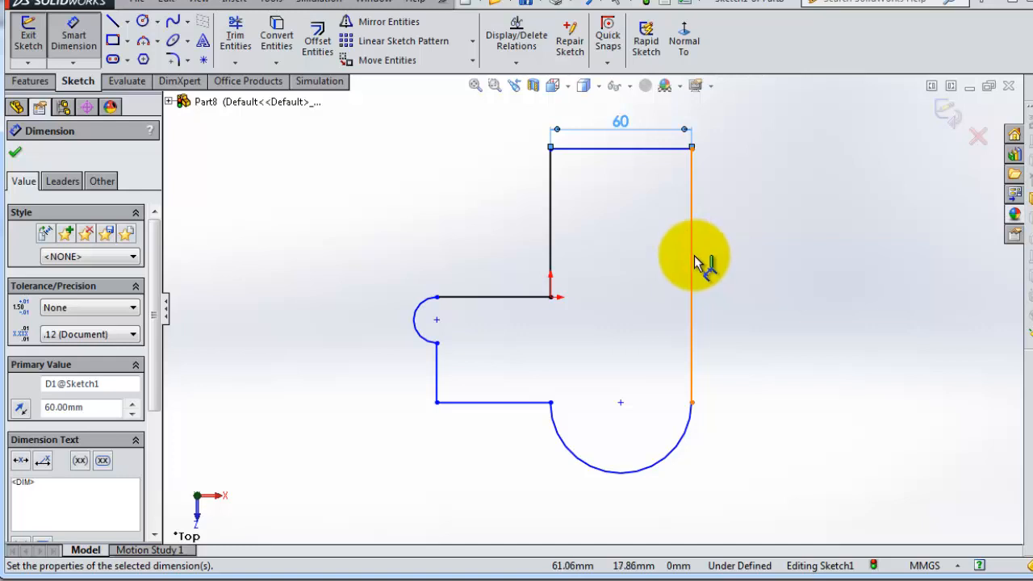
left_click(690, 274)
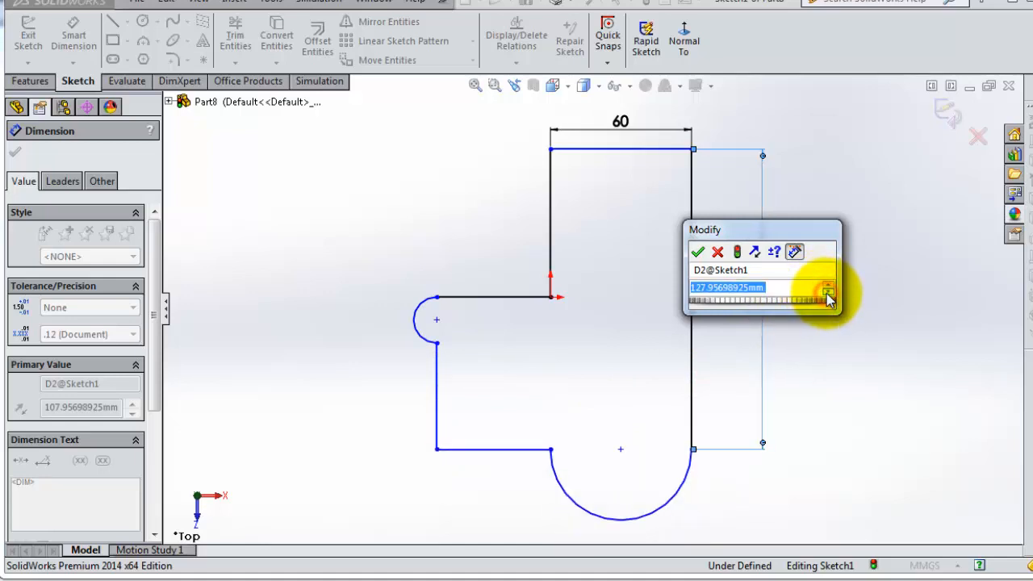
Set the right edge's length dimension to 120 mm
left_click(827, 291)
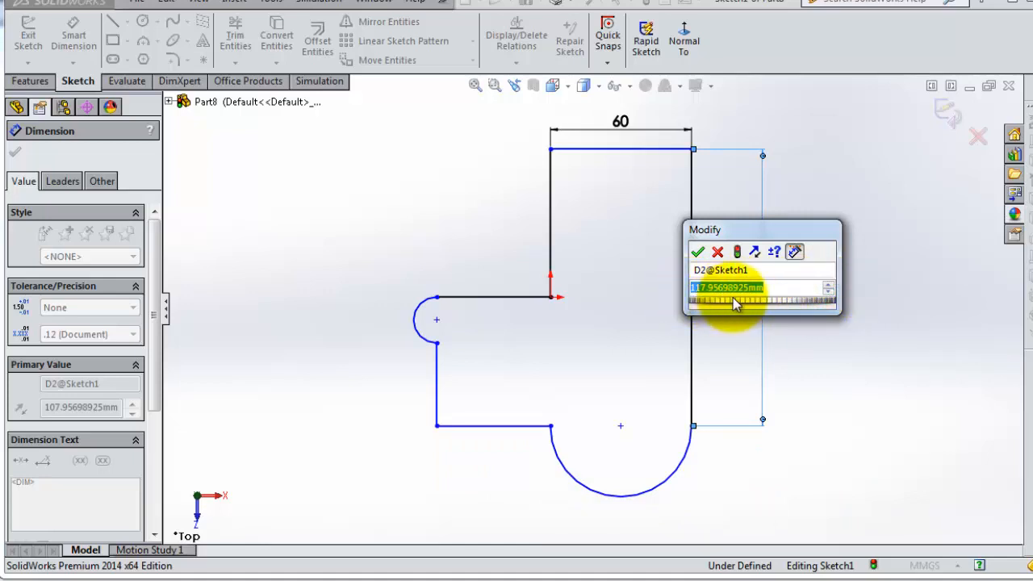
type("1")
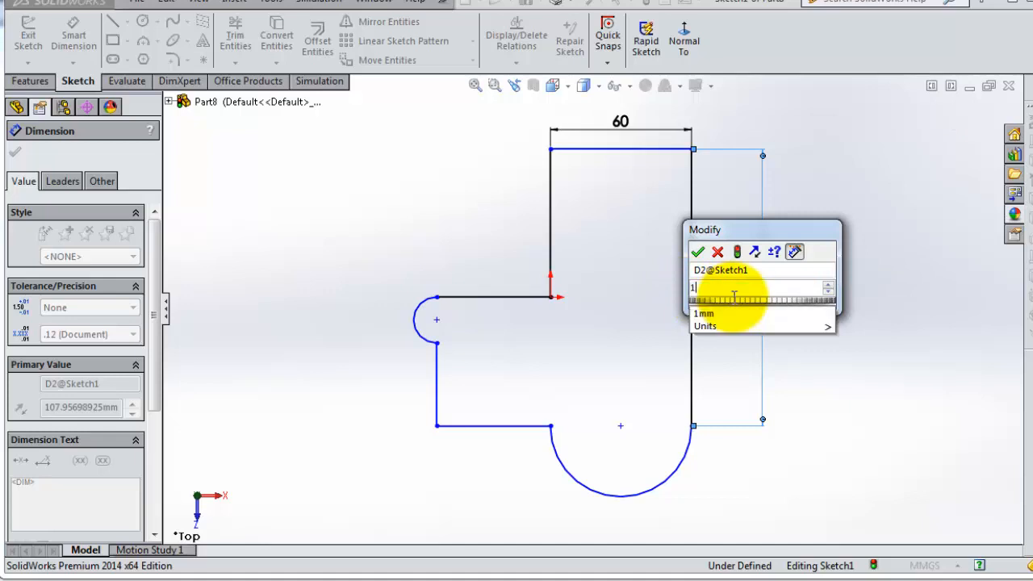
type("120")
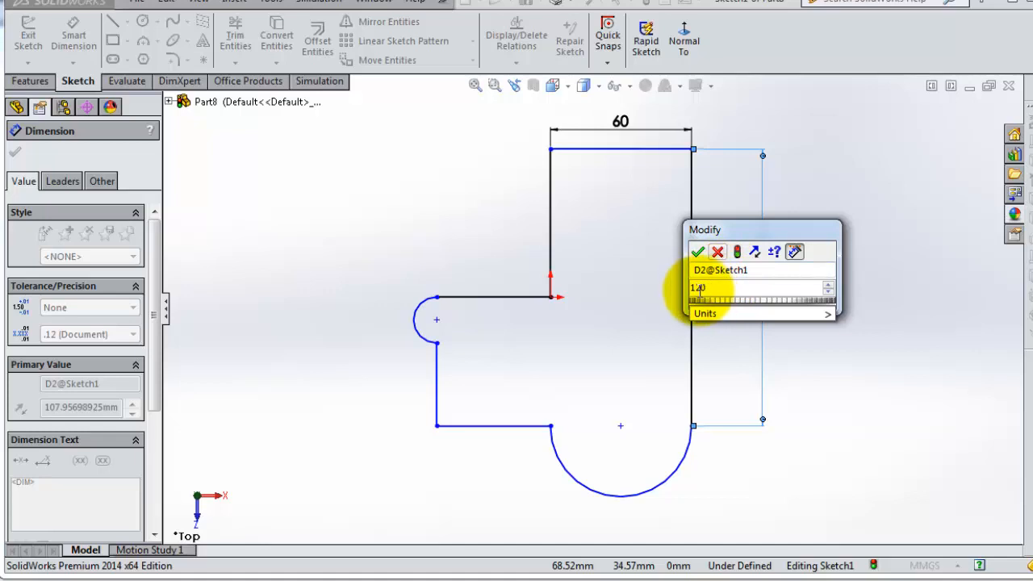
mouse_move(699, 252)
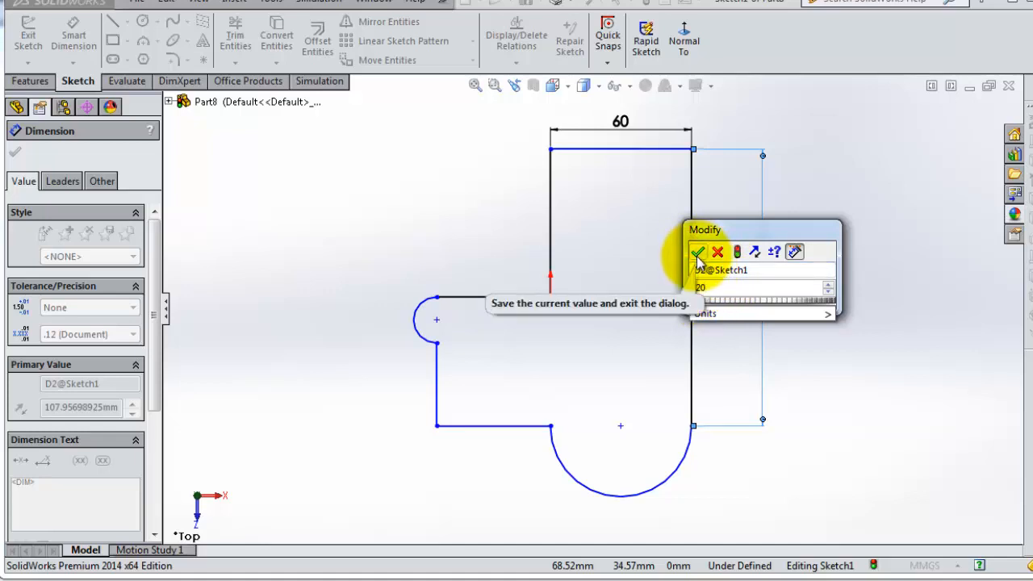
left_click(699, 251)
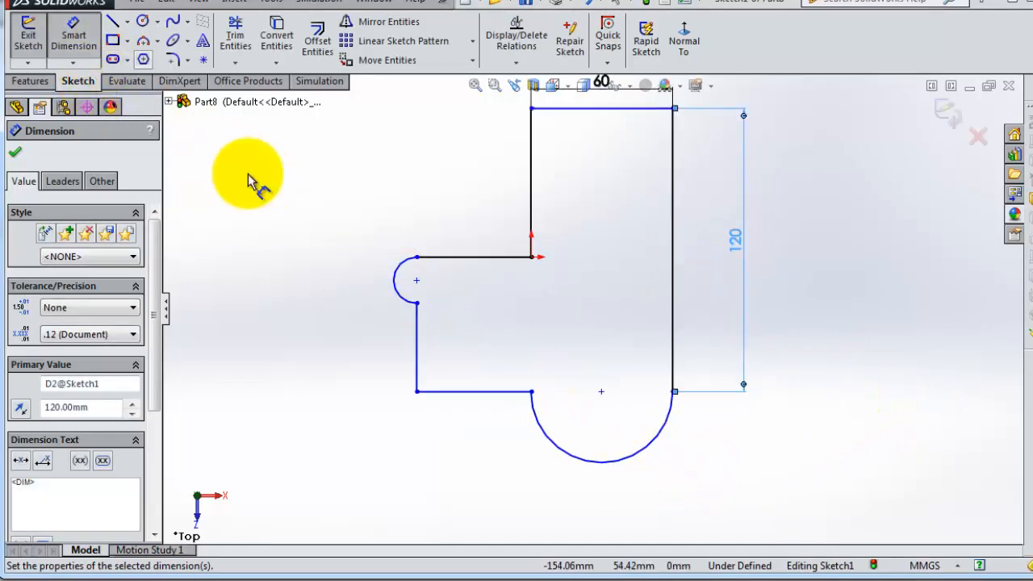
Dimension the small arc radius and a 40 mm edge, then edit the bottom line to 50 mm
left_click(416, 281)
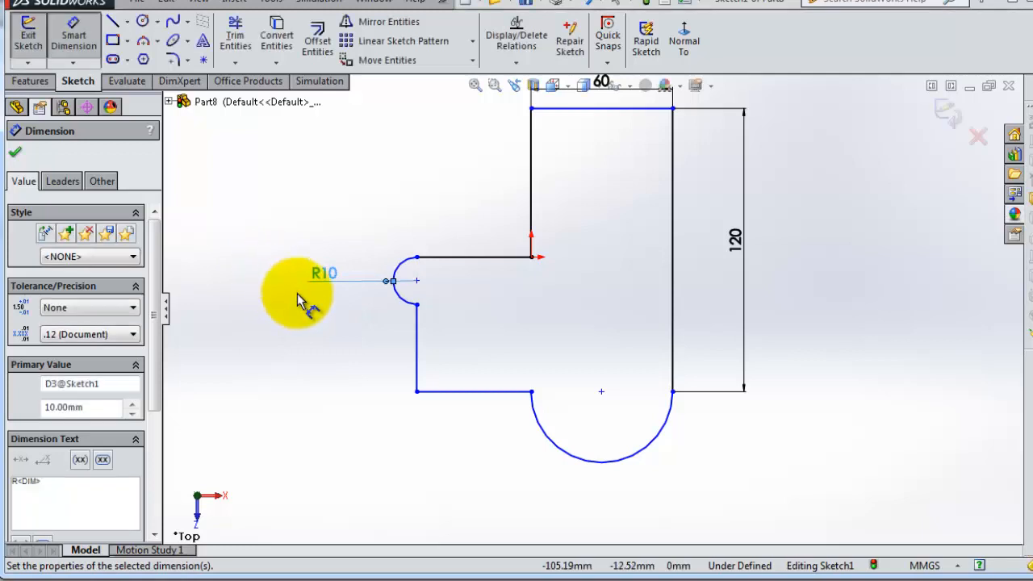
left_click(416, 352)
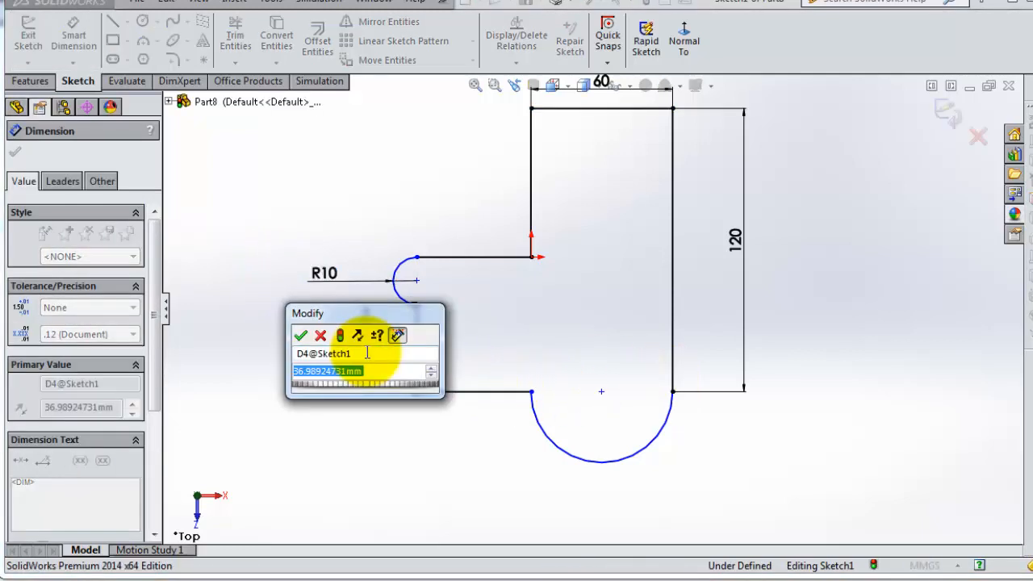
type("40")
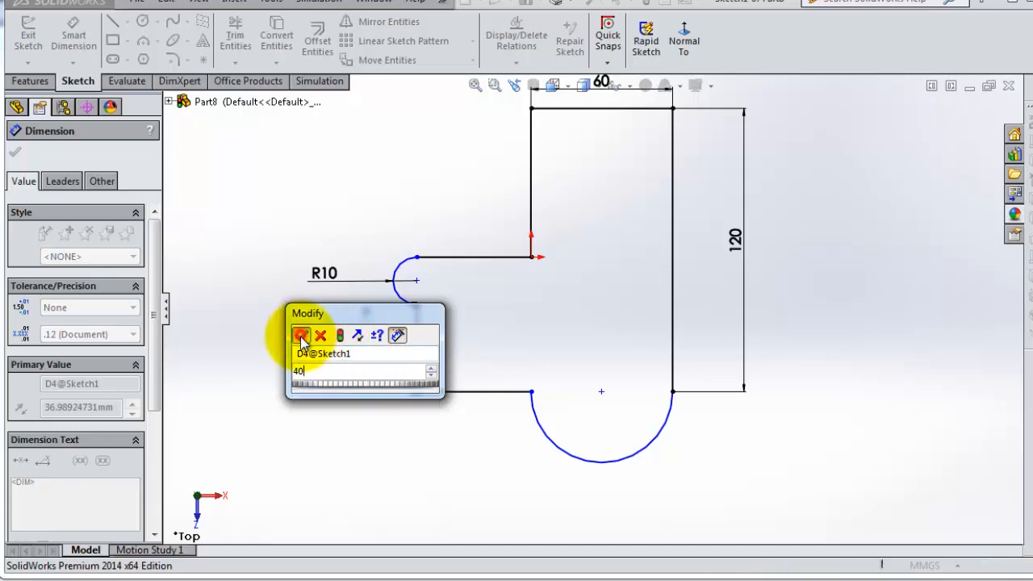
left_click(300, 336)
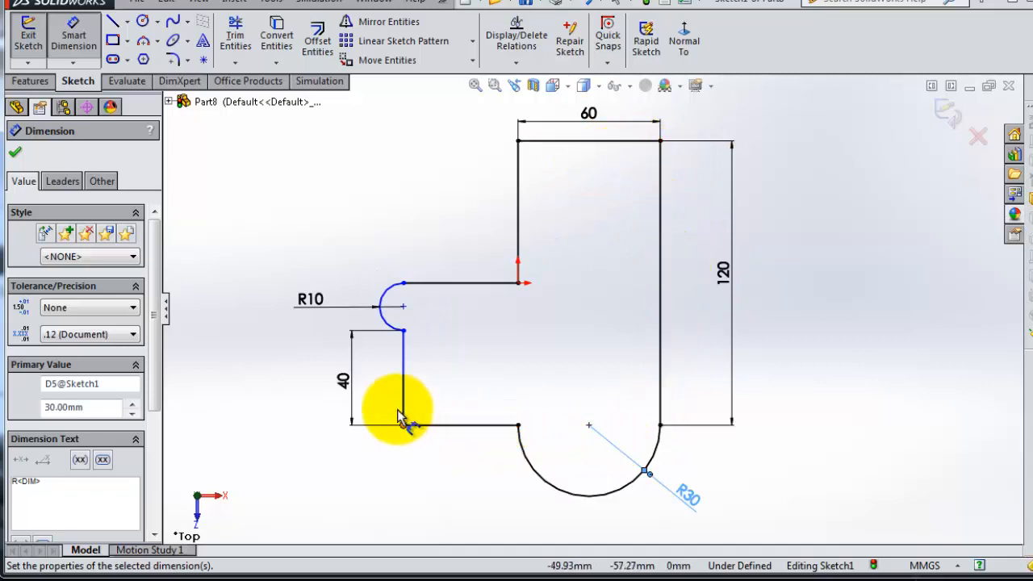
mouse_move(686, 416)
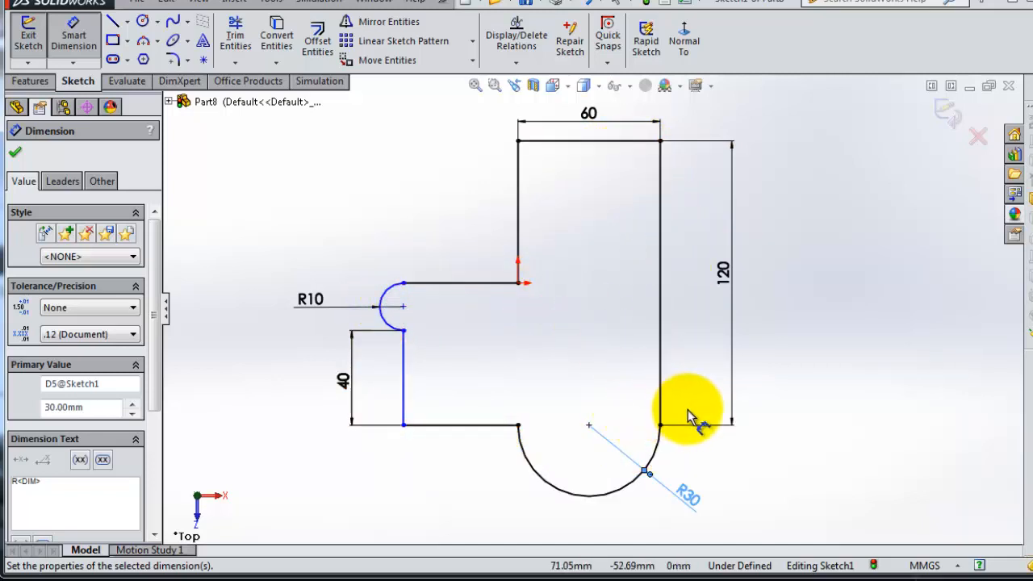
mouse_move(807, 540)
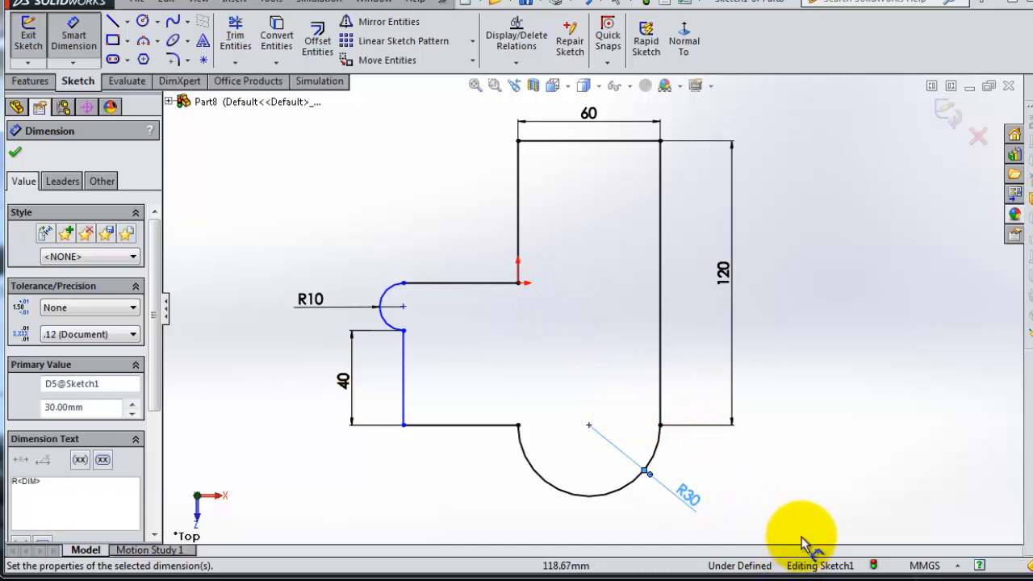
mouse_move(707, 568)
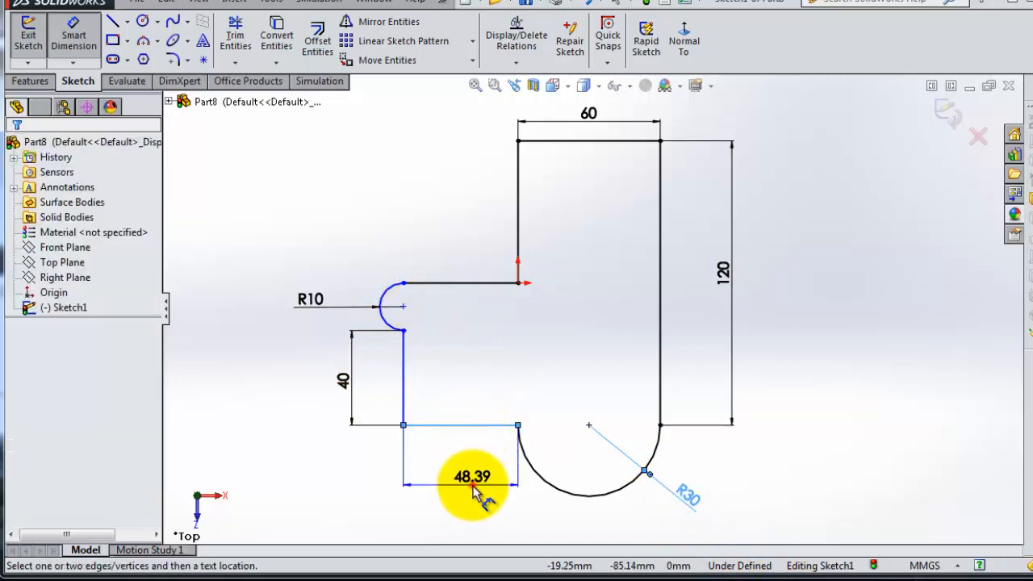
double_click(471, 476)
type("50")
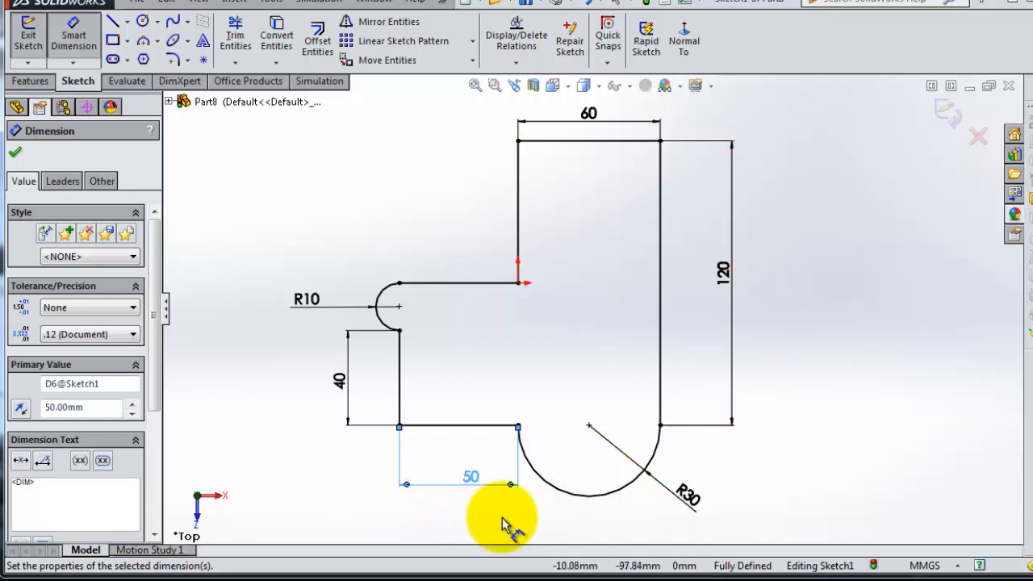
mouse_move(540, 529)
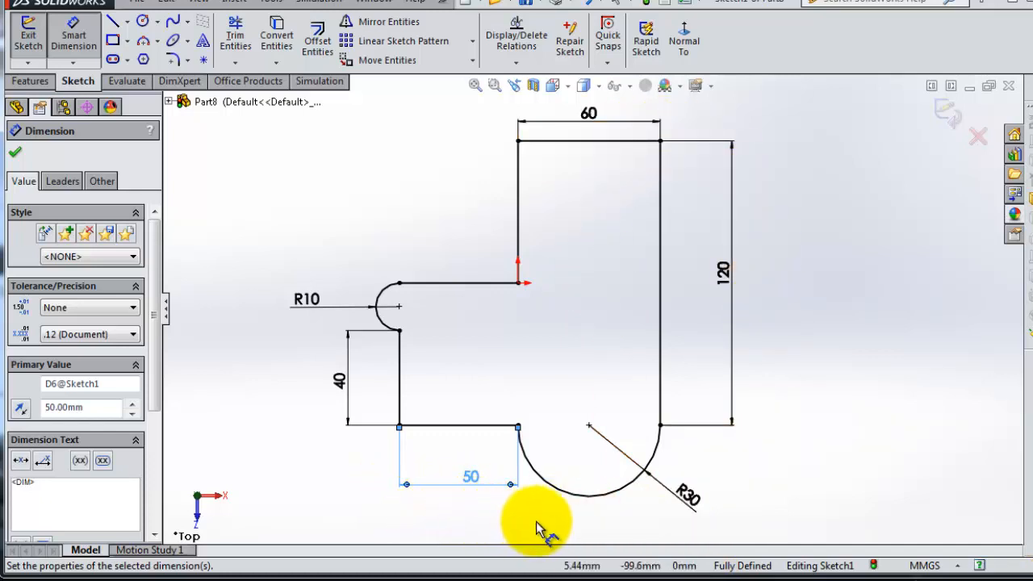
mouse_move(459, 174)
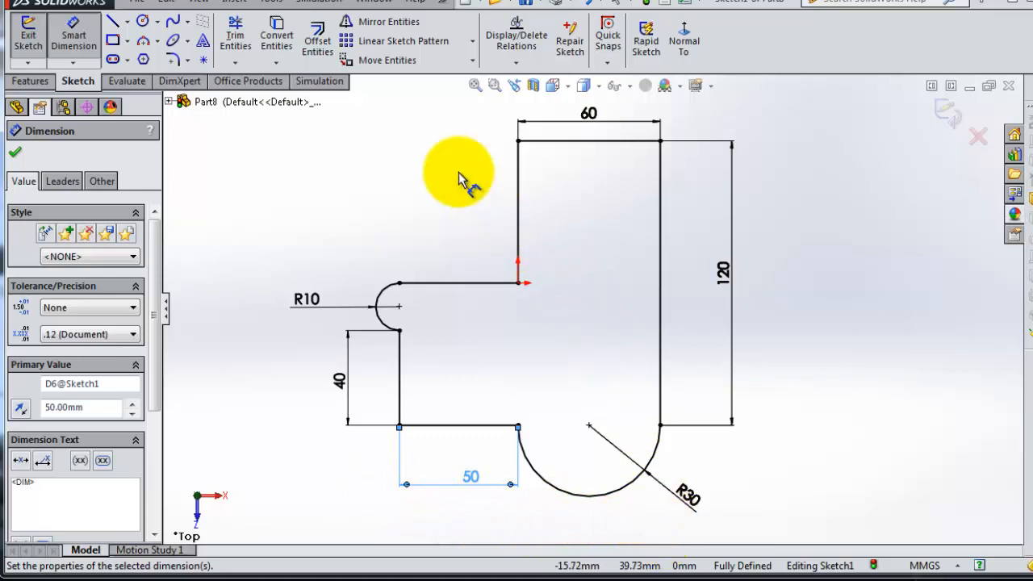
mouse_move(439, 158)
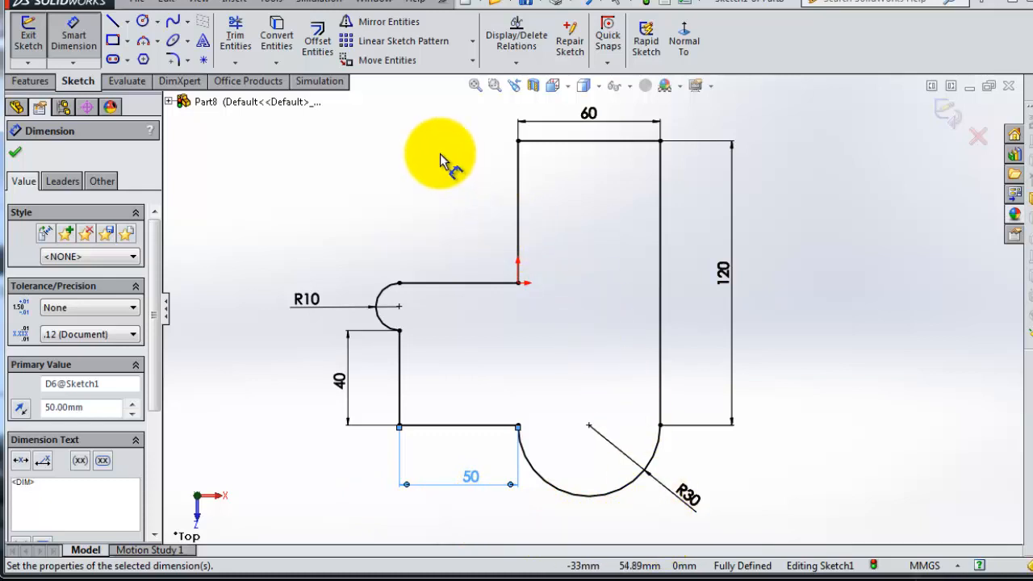
mouse_move(400, 191)
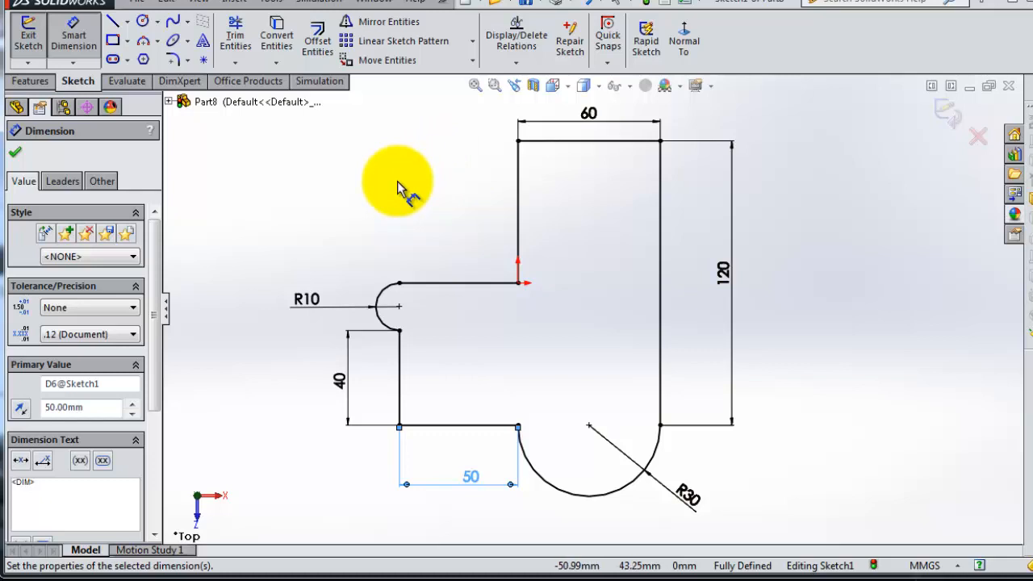
mouse_move(820, 310)
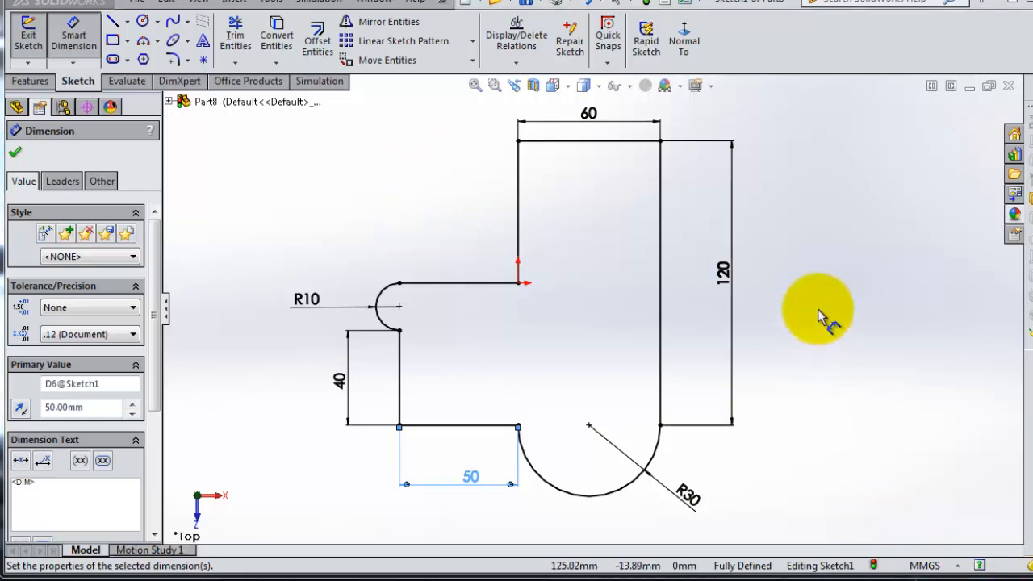
mouse_move(766, 305)
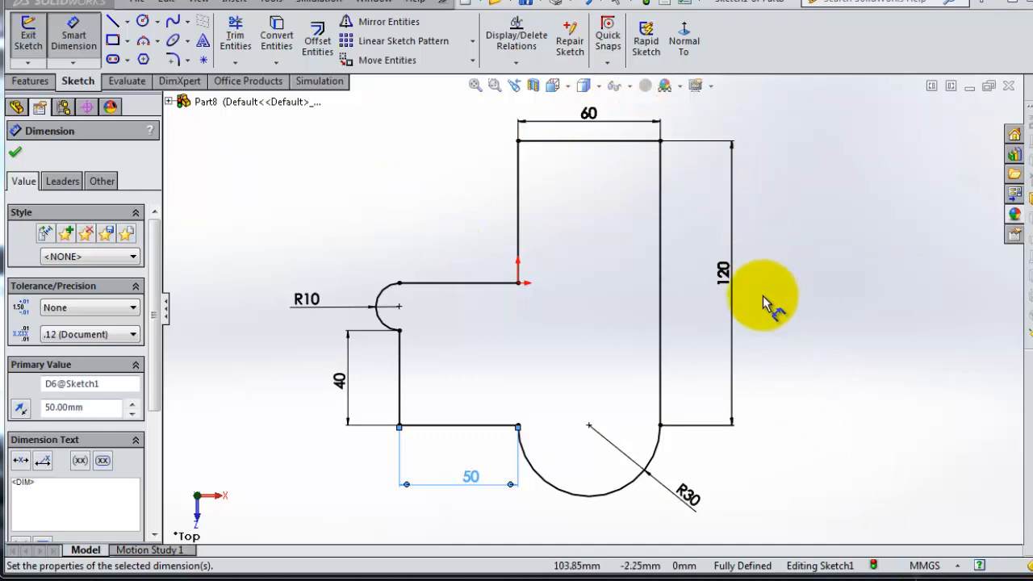
Select the 120 mm height dimension, dismiss its Modify box and delete it
left_click(723, 274)
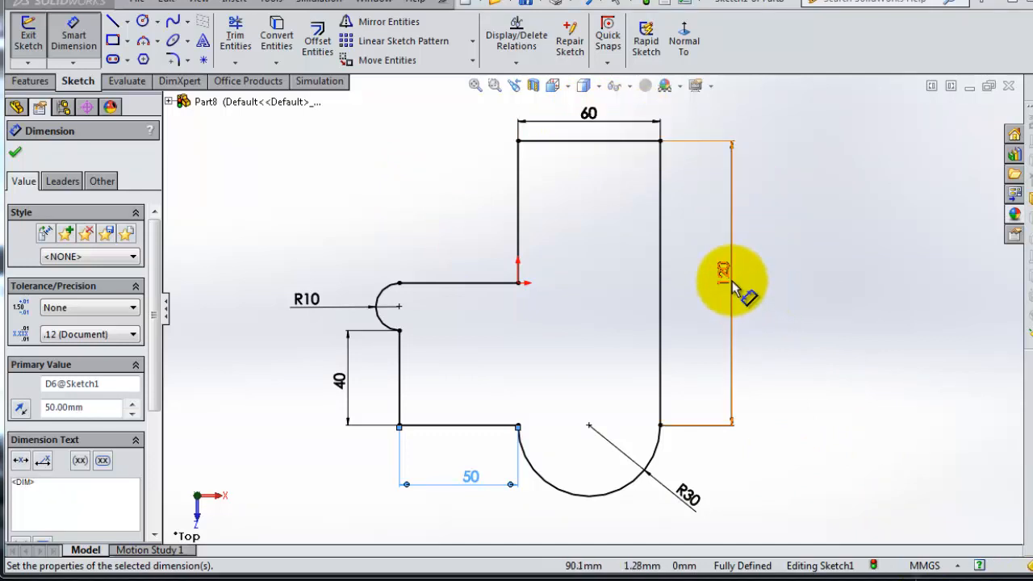
left_click(729, 282)
type("130")
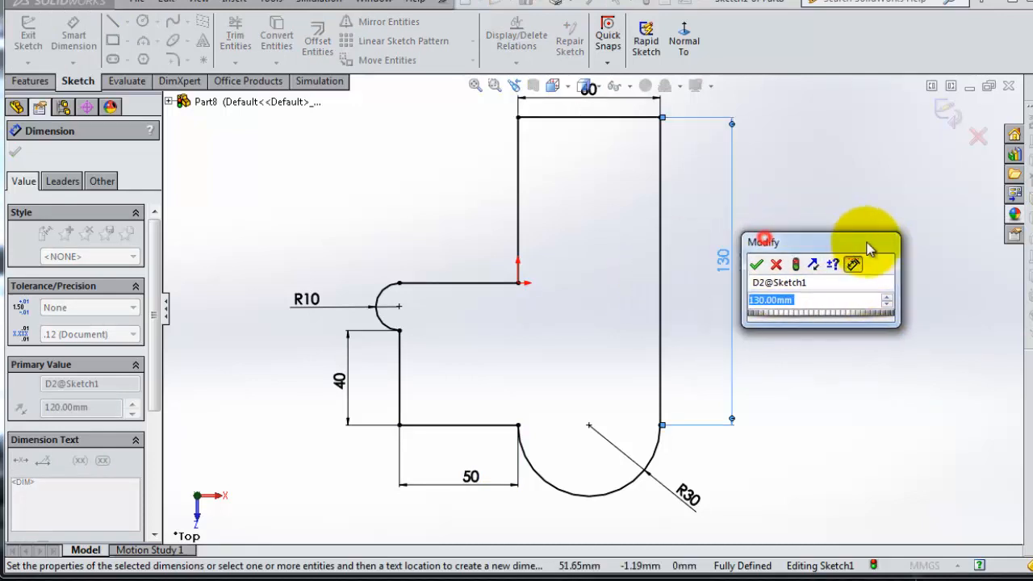
left_click(756, 264)
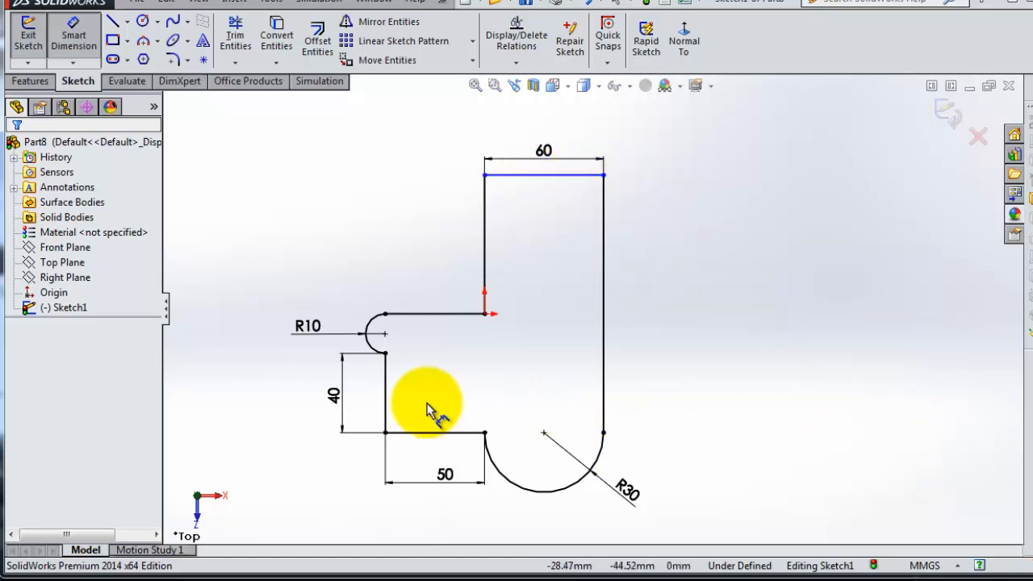
right_click(428, 403)
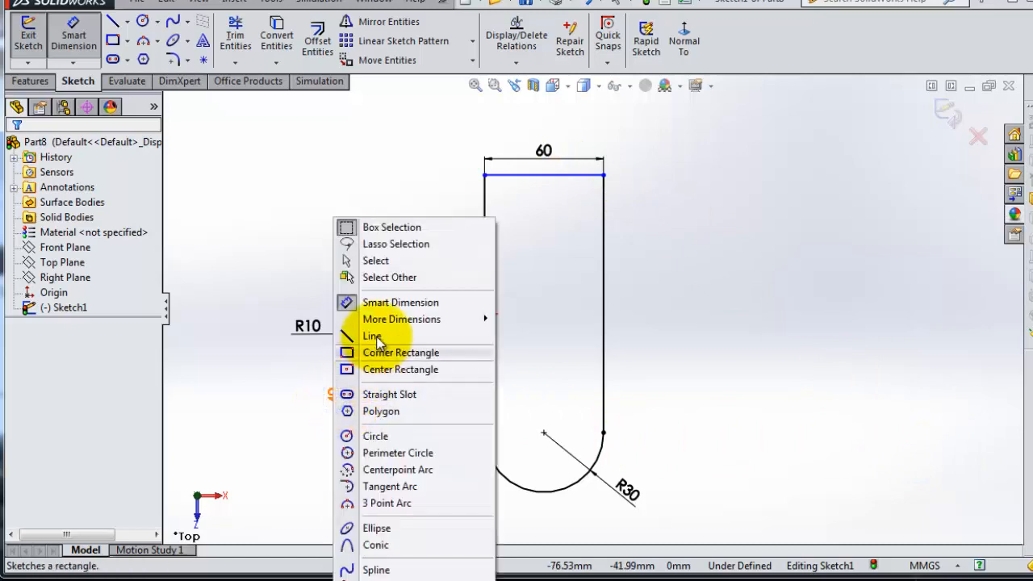
left_click(372, 336)
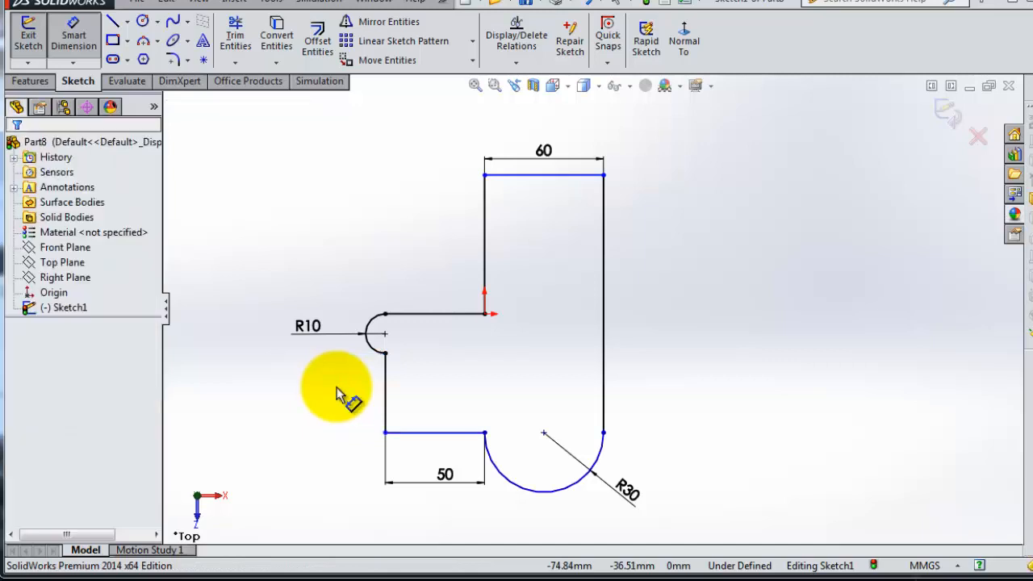
mouse_move(626, 395)
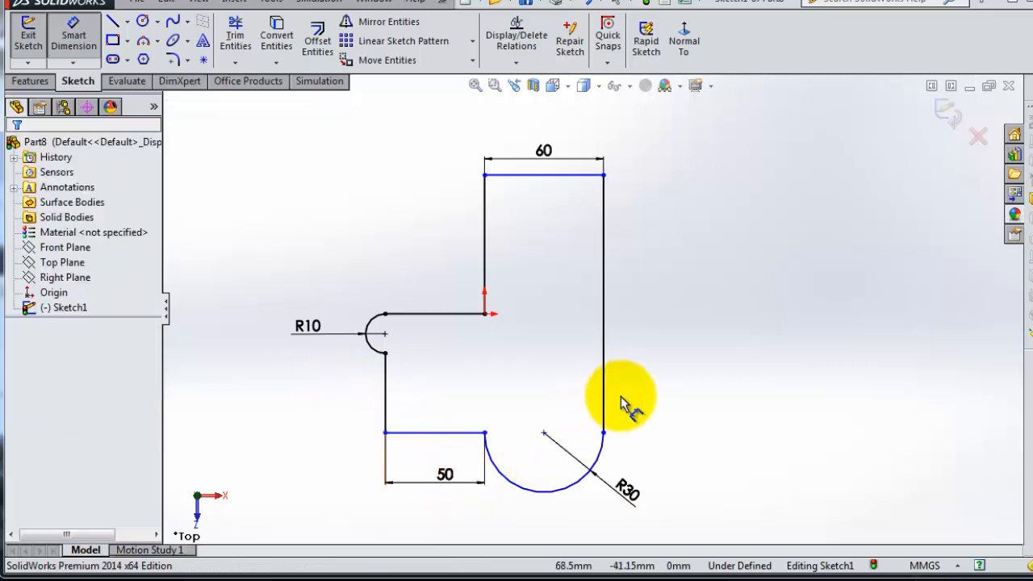
mouse_move(653, 326)
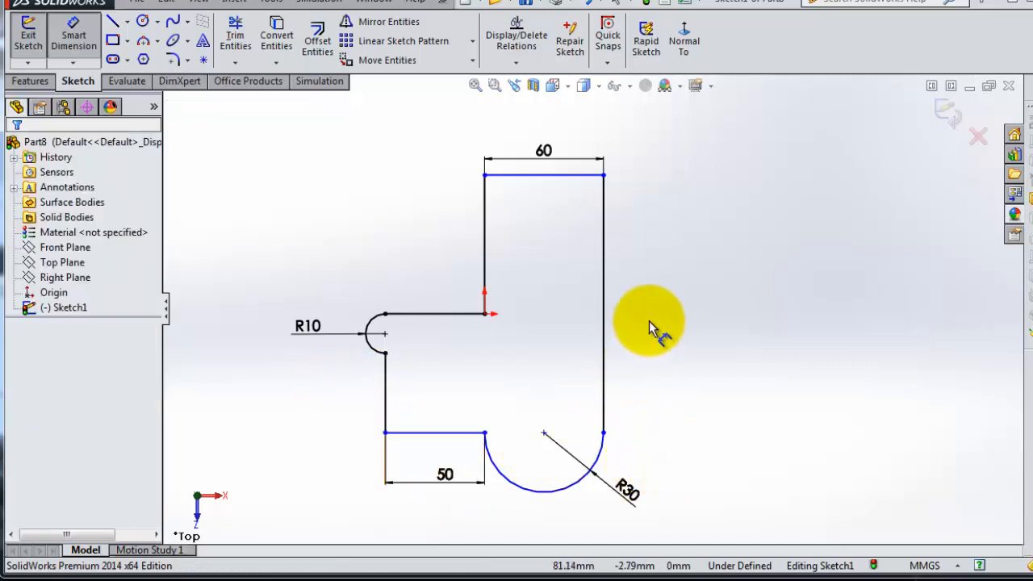
mouse_move(326, 255)
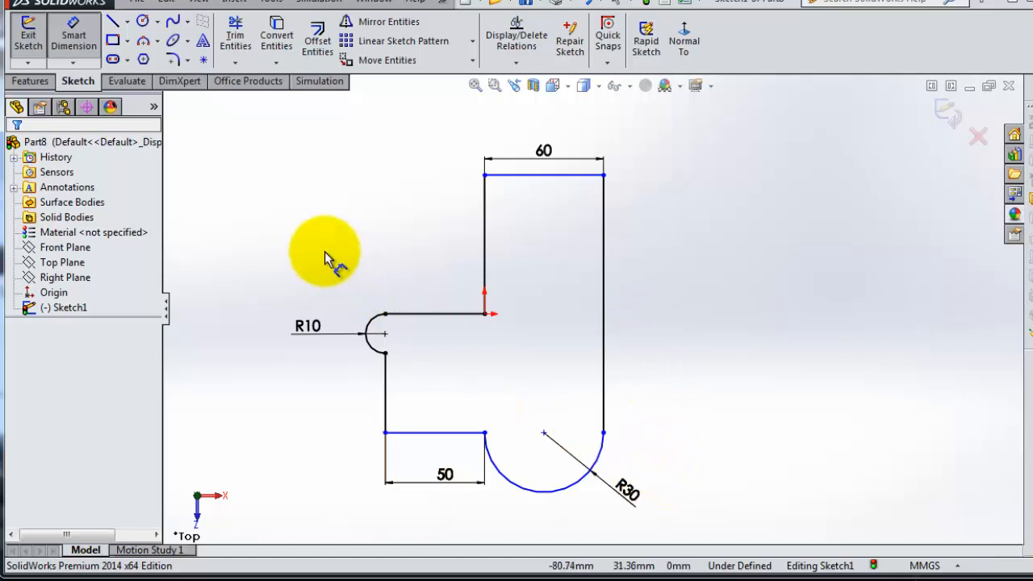
mouse_move(305, 133)
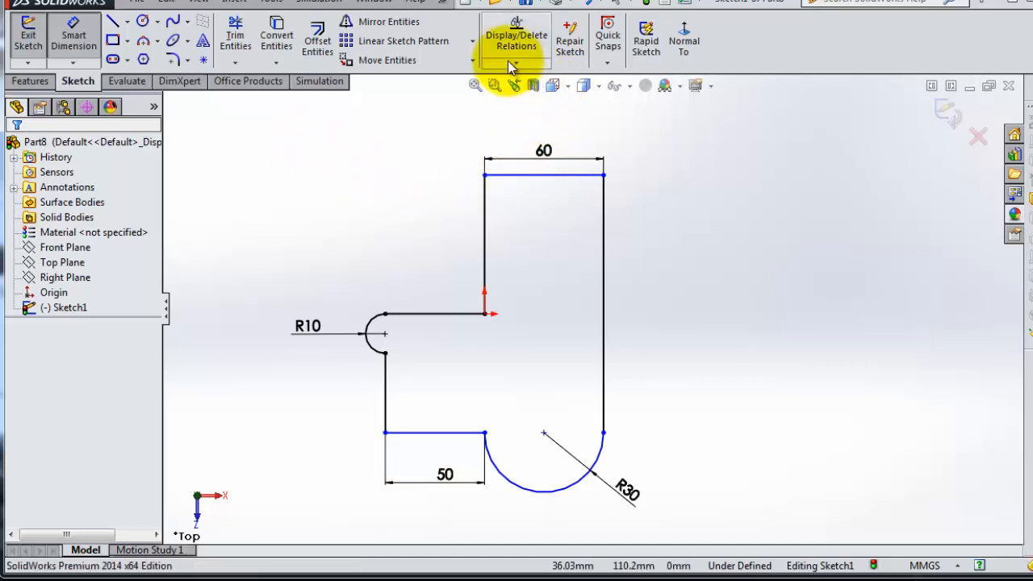
Run Fully Define Sketch on all entities and calculate, which reports no solution
left_click(517, 54)
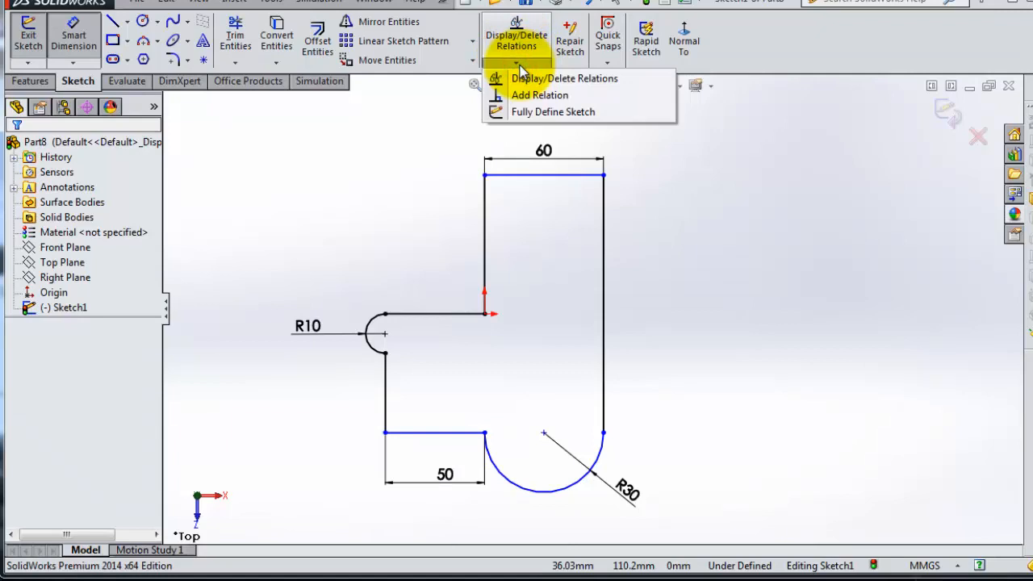
mouse_move(552, 111)
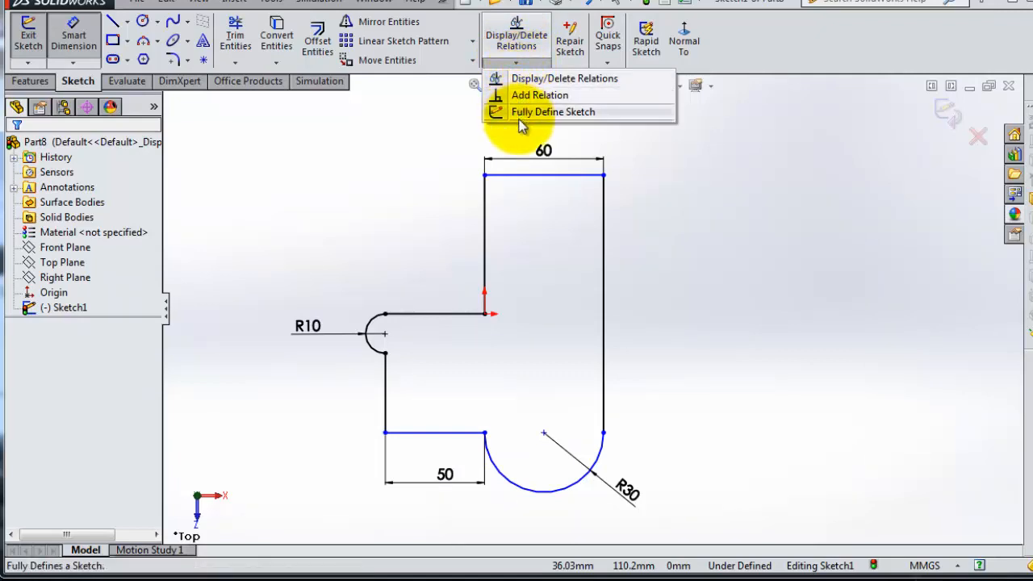
mouse_move(581, 121)
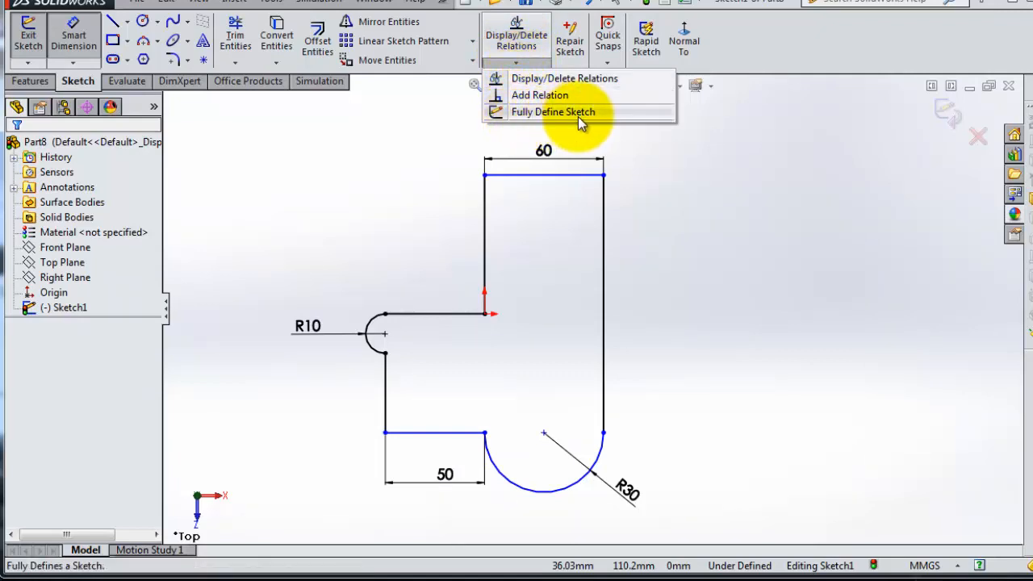
left_click(552, 111)
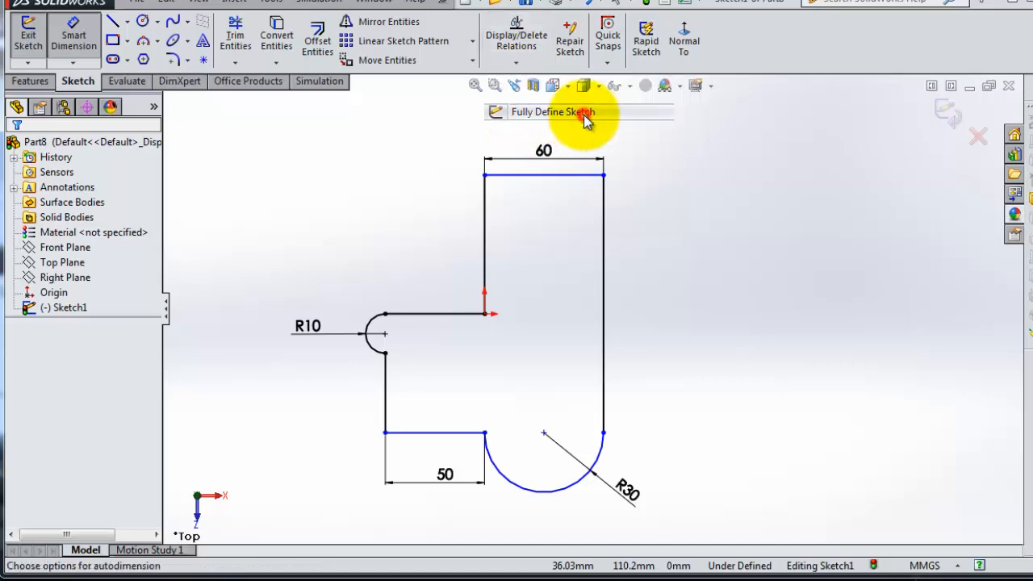
left_click(583, 112)
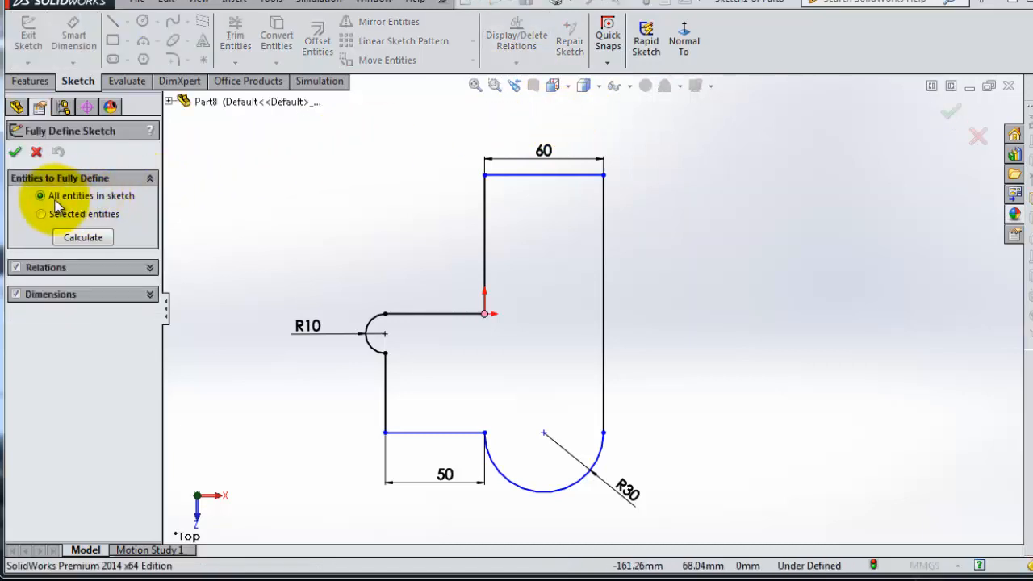
mouse_move(84, 238)
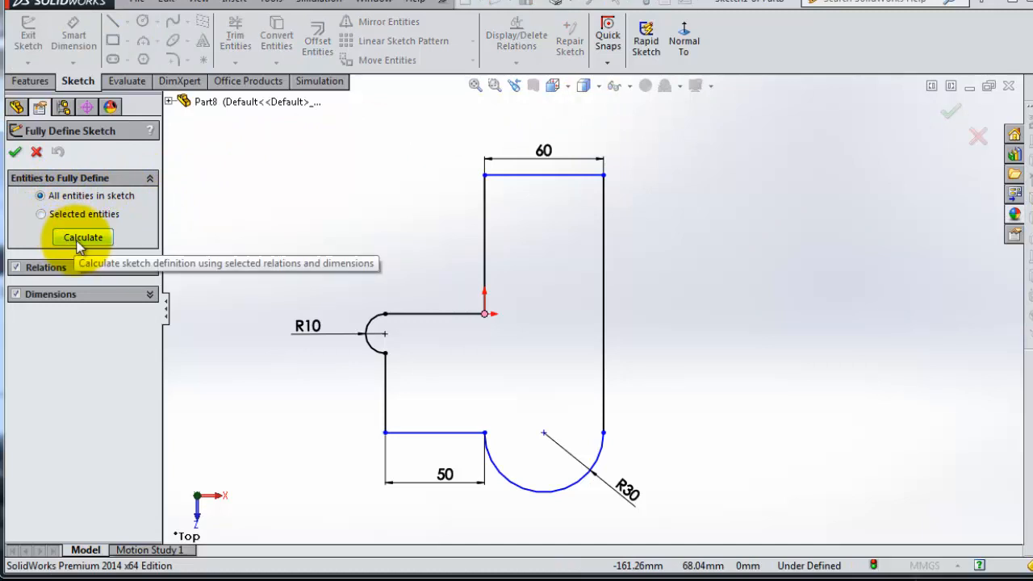
left_click(84, 237)
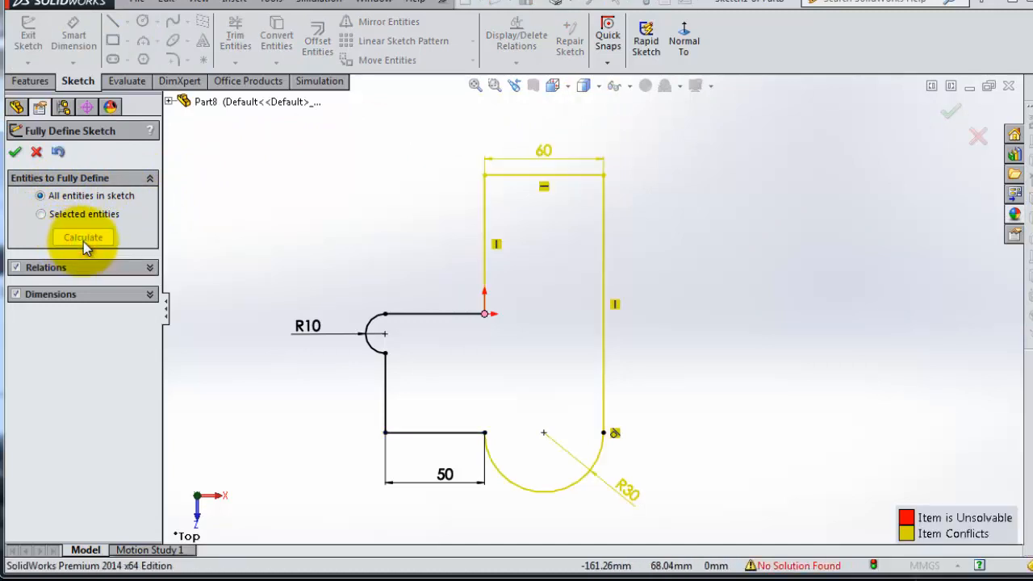
left_click(84, 236)
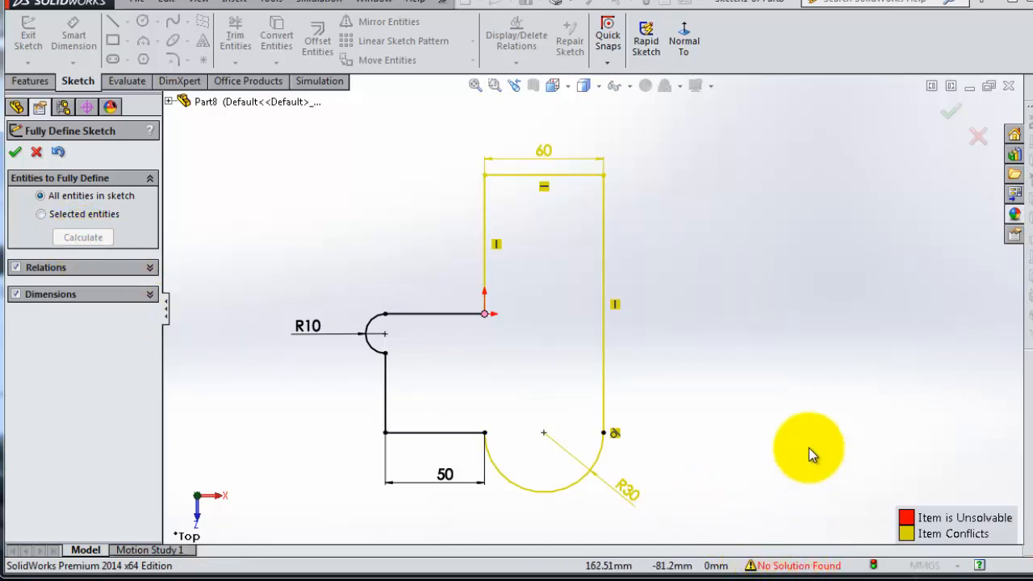
mouse_move(746, 475)
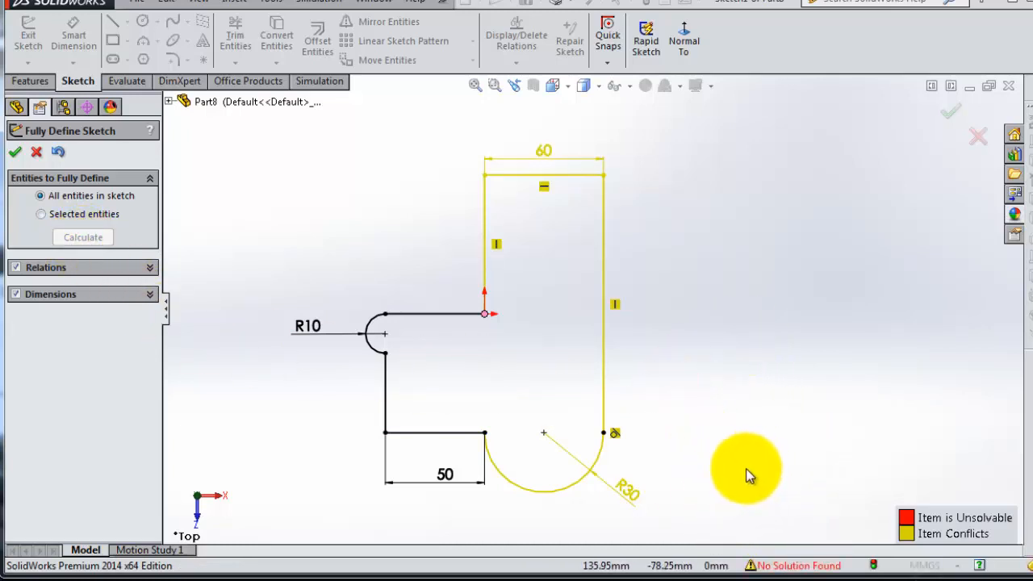
left_click(58, 152)
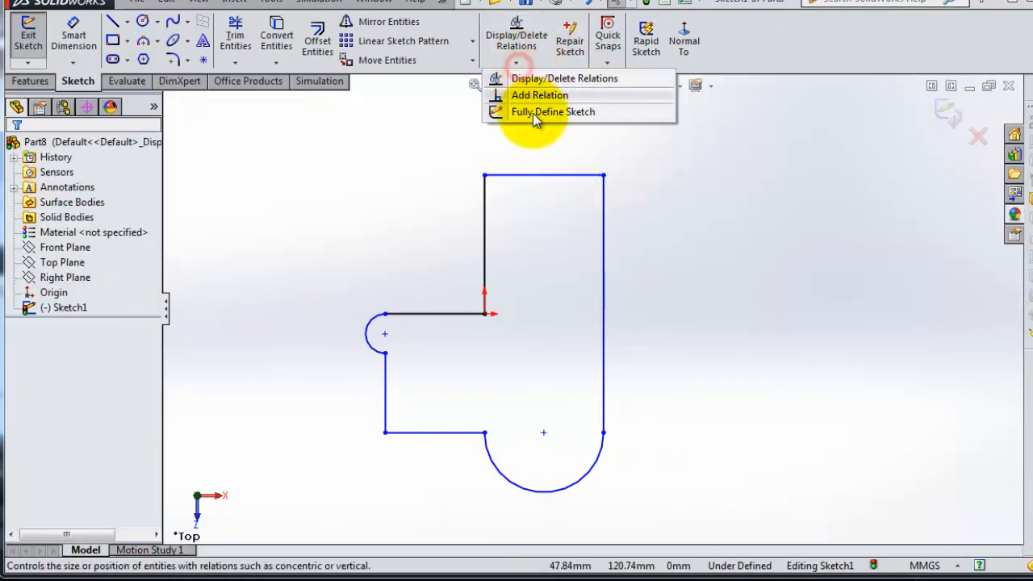
Run Fully Define Sketch again and accept the generated 70, 60, 50 and R30 dimensions
left_click(552, 111)
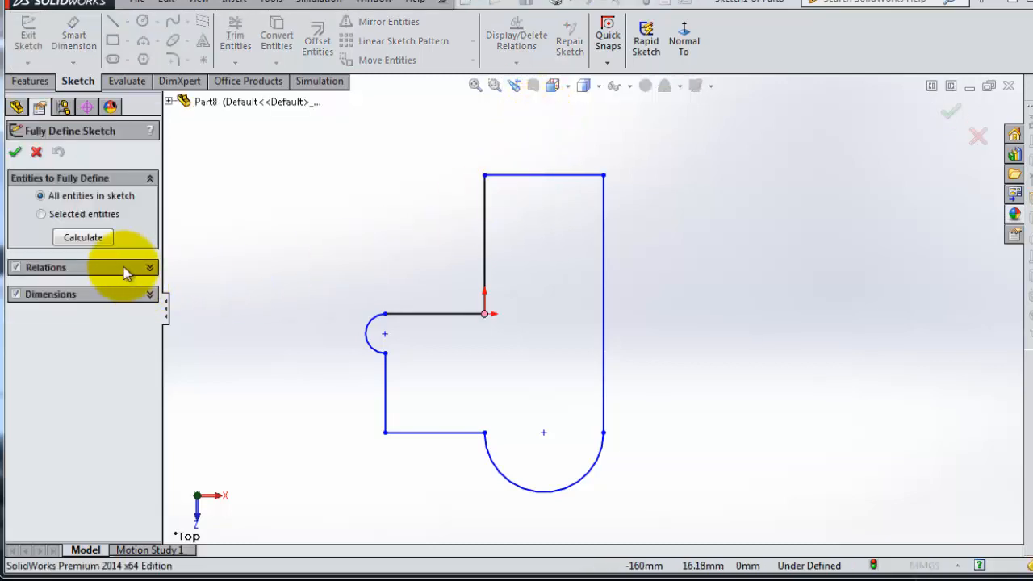
left_click(82, 235)
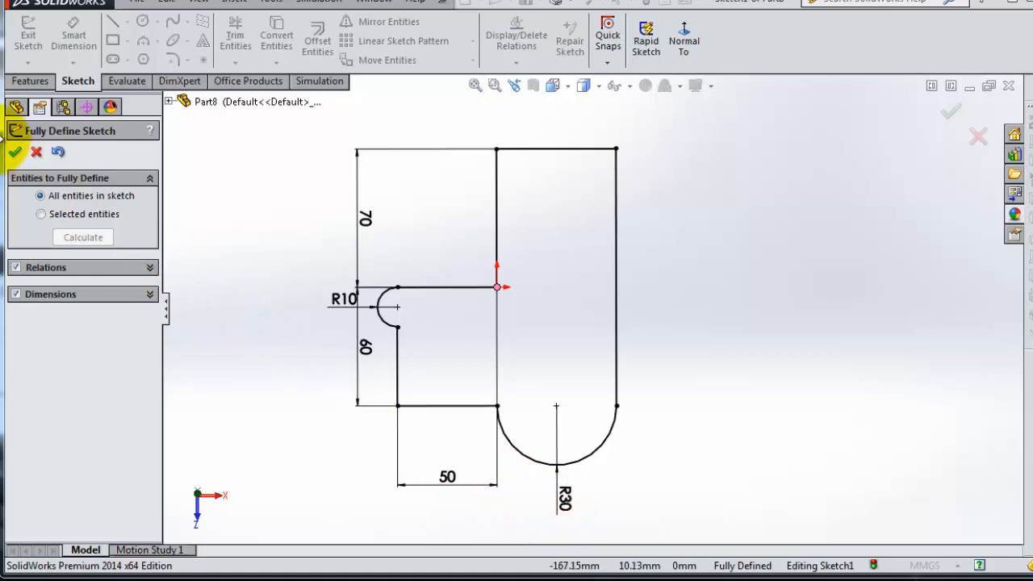
left_click(14, 151)
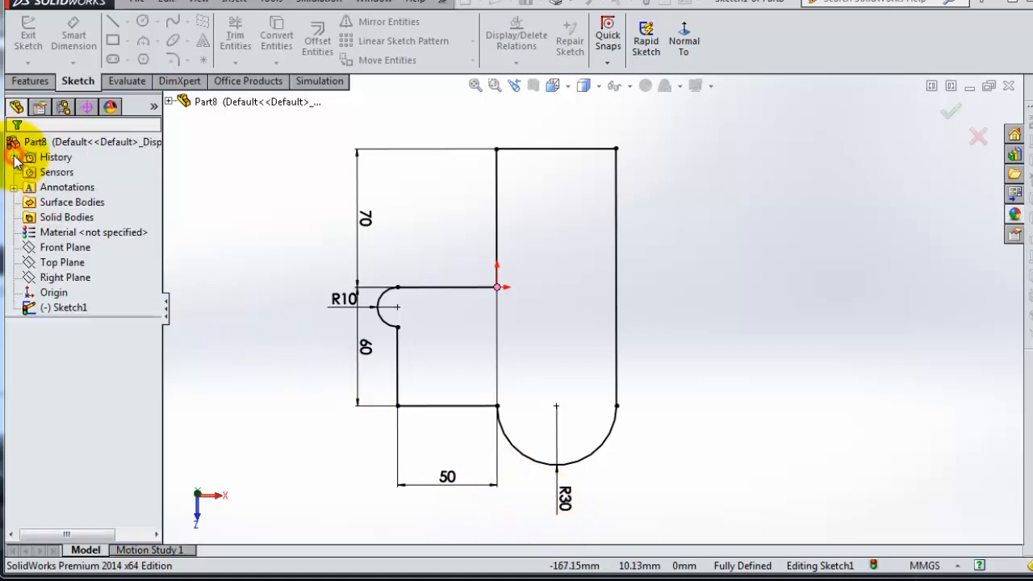